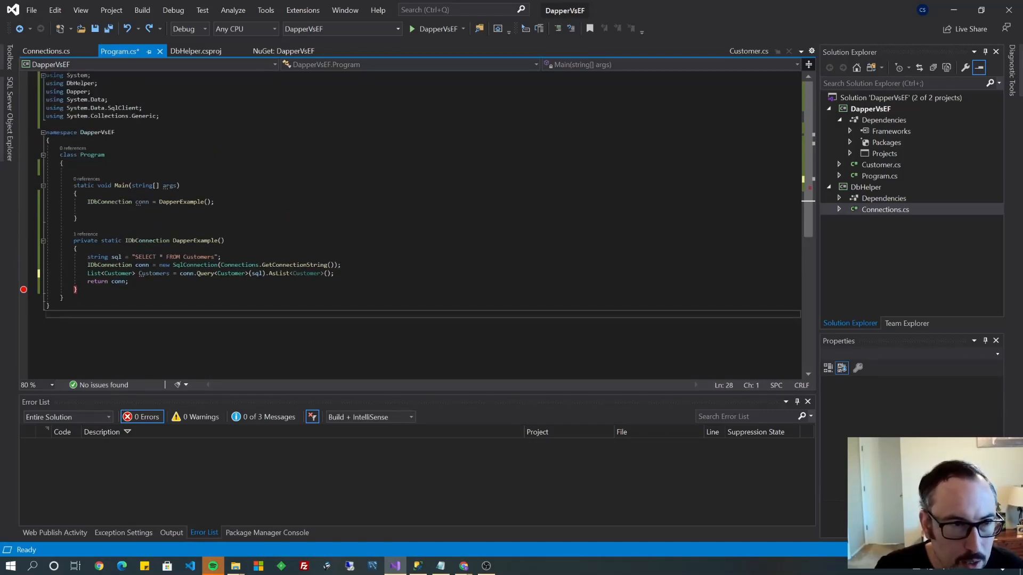
Scroll through Program.cs and switch to Customer.cs to review its properties
scroll(down, 3)
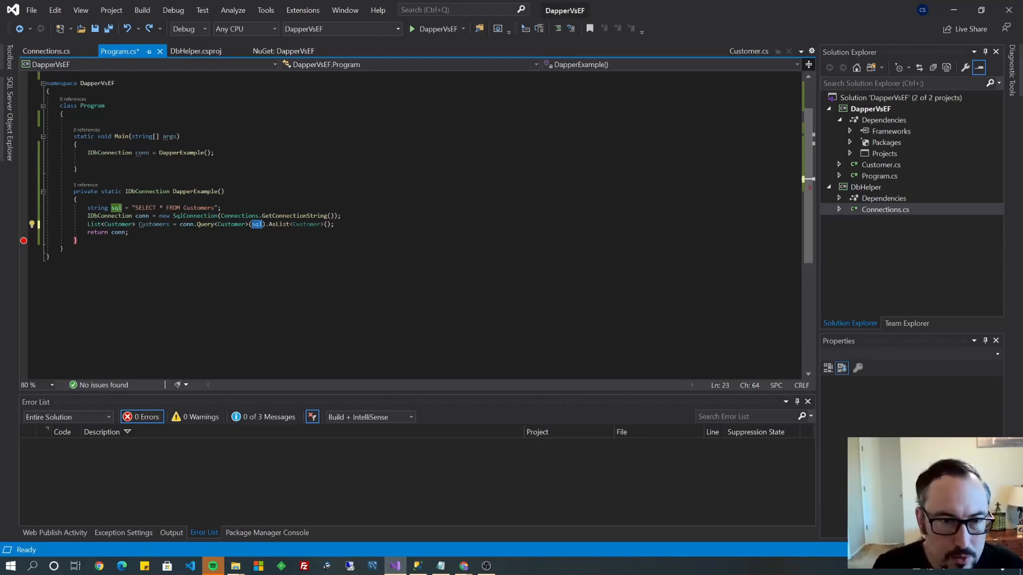
click(749, 51)
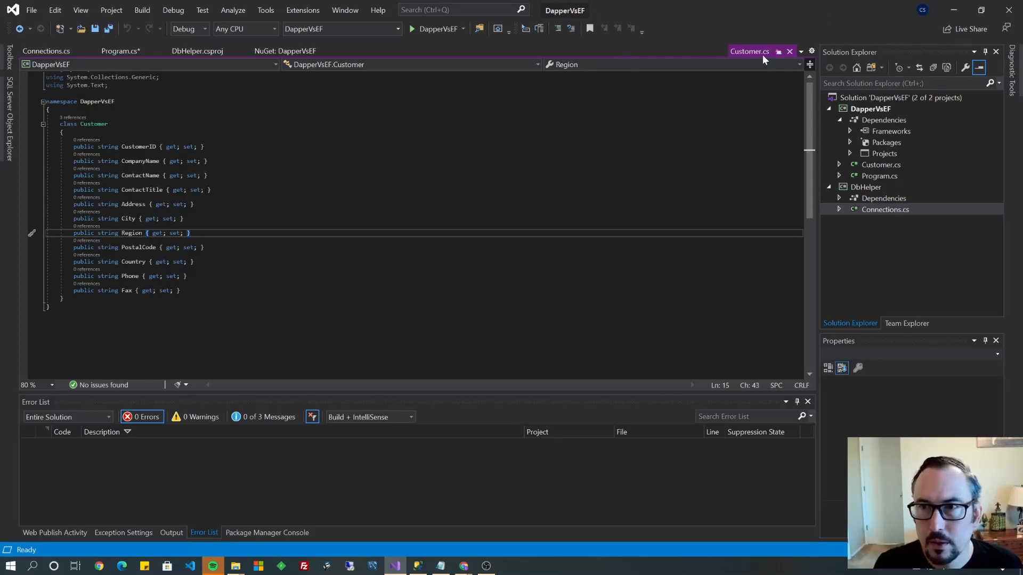
Return to Program.cs to edit the Dapper SQL string
click(109, 50)
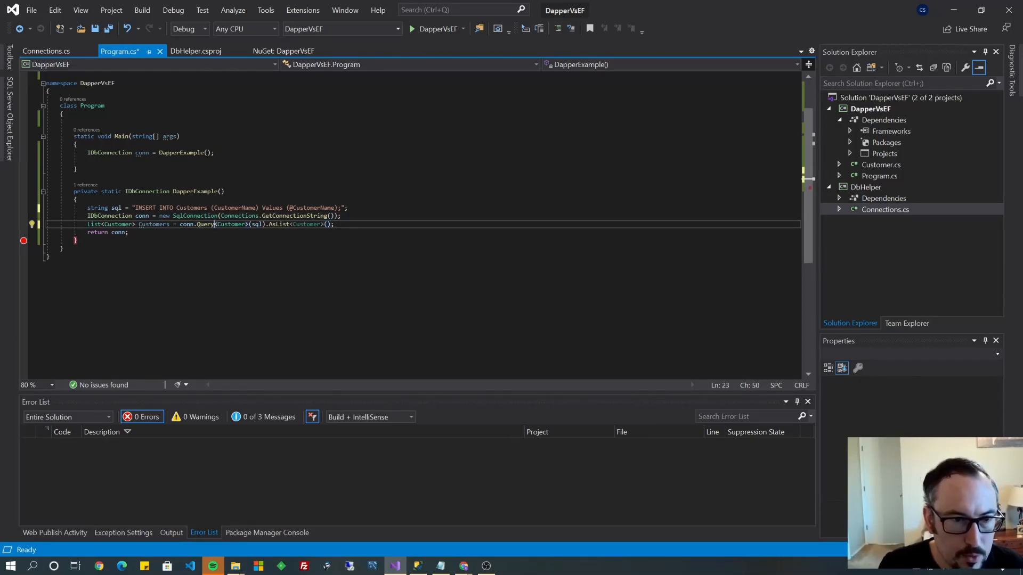
Change Query to Execute passing new { CustomerName = myCustomer } and declare string myCustomer = "abc"
text(Execut)
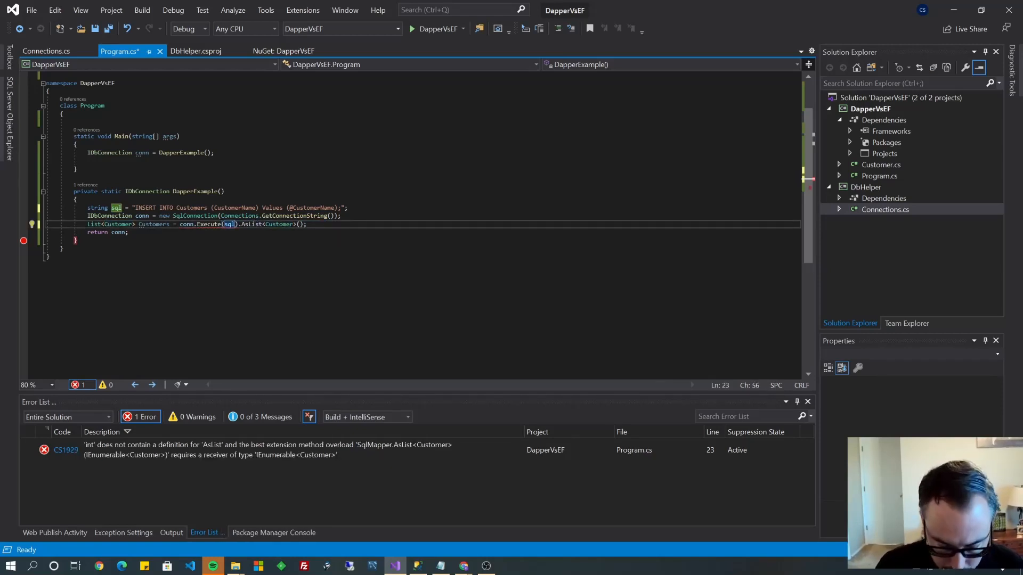
text(,)
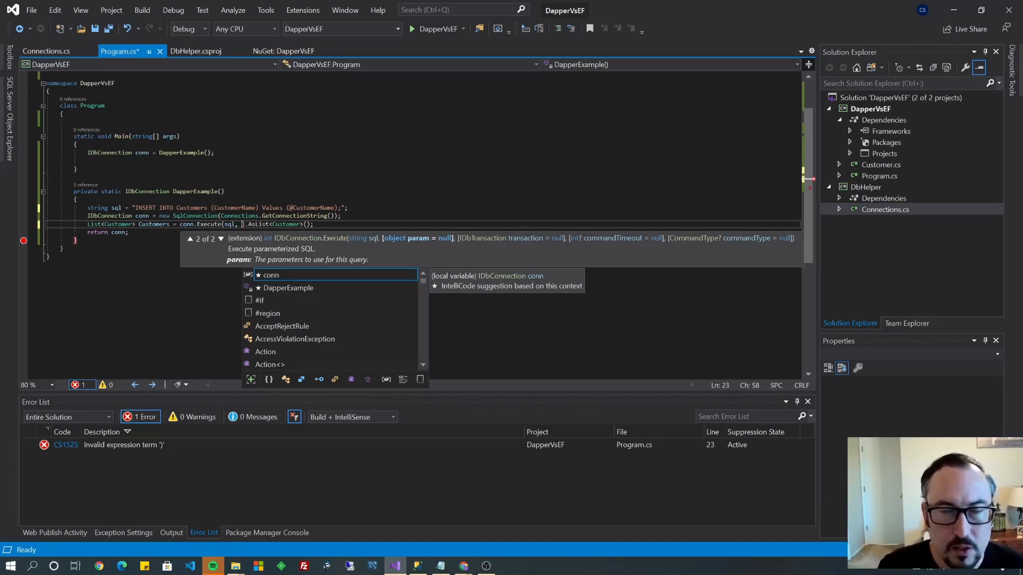
text({)
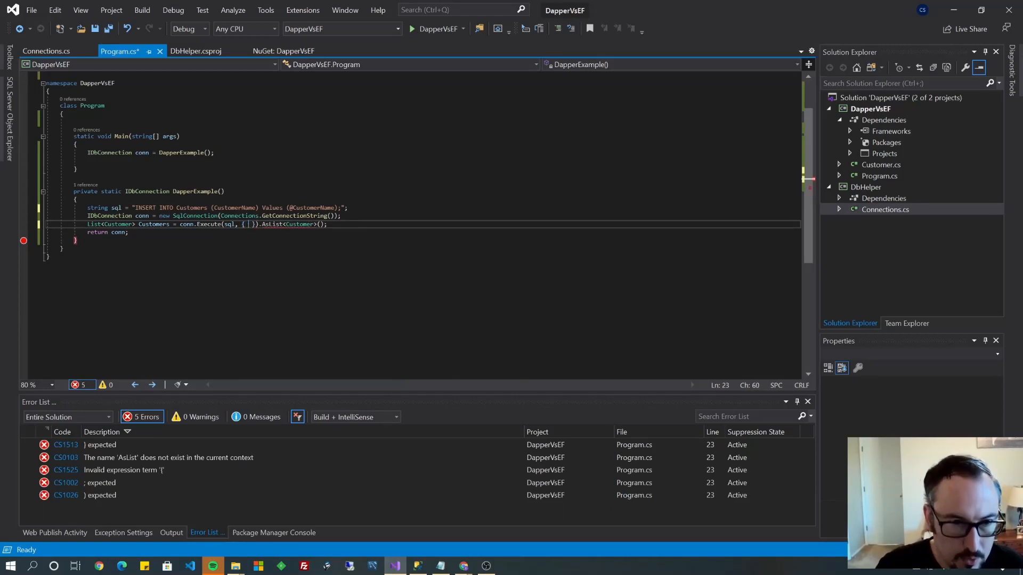
text(Cust)
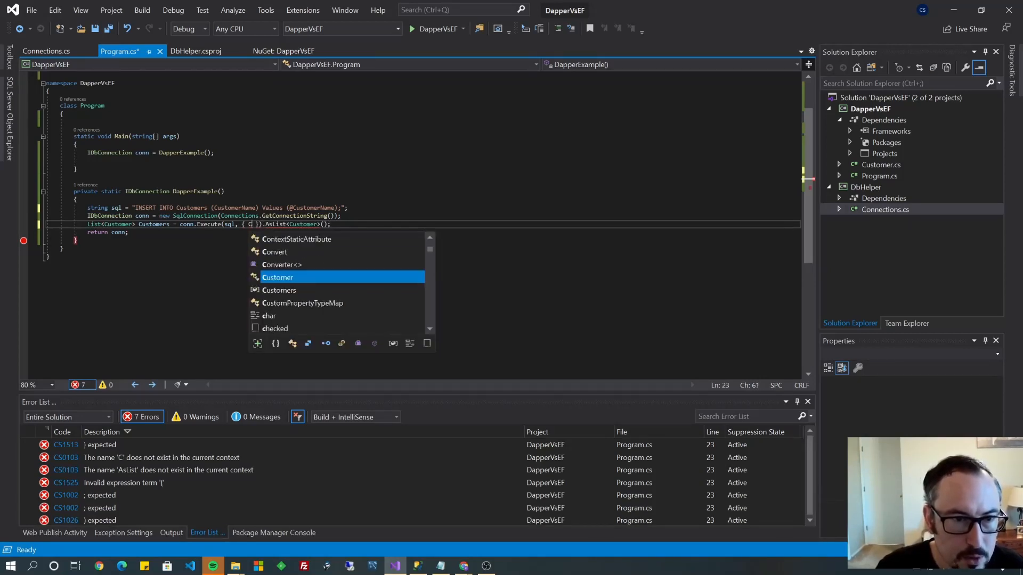
text(Customer)
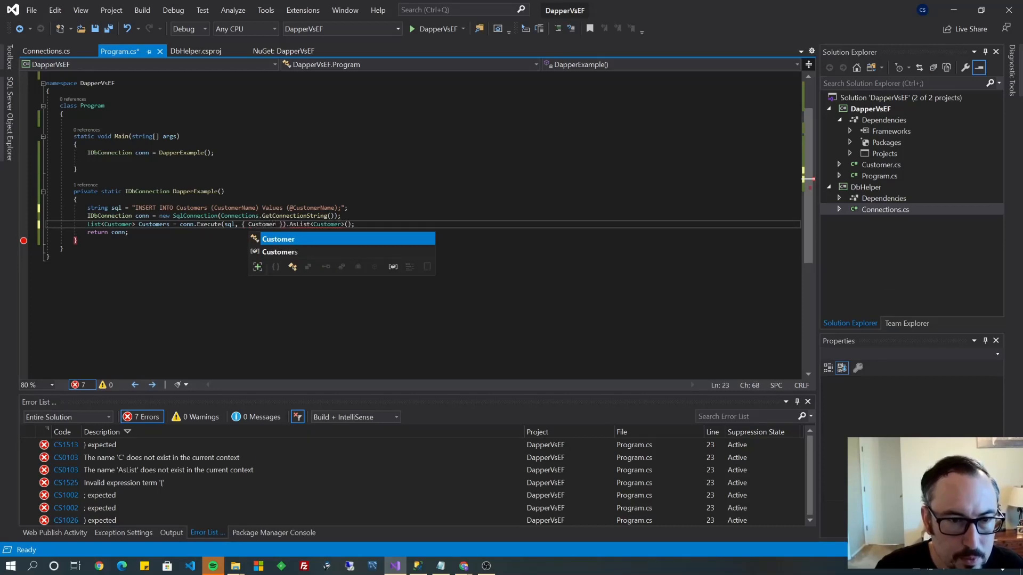
text(Name =)
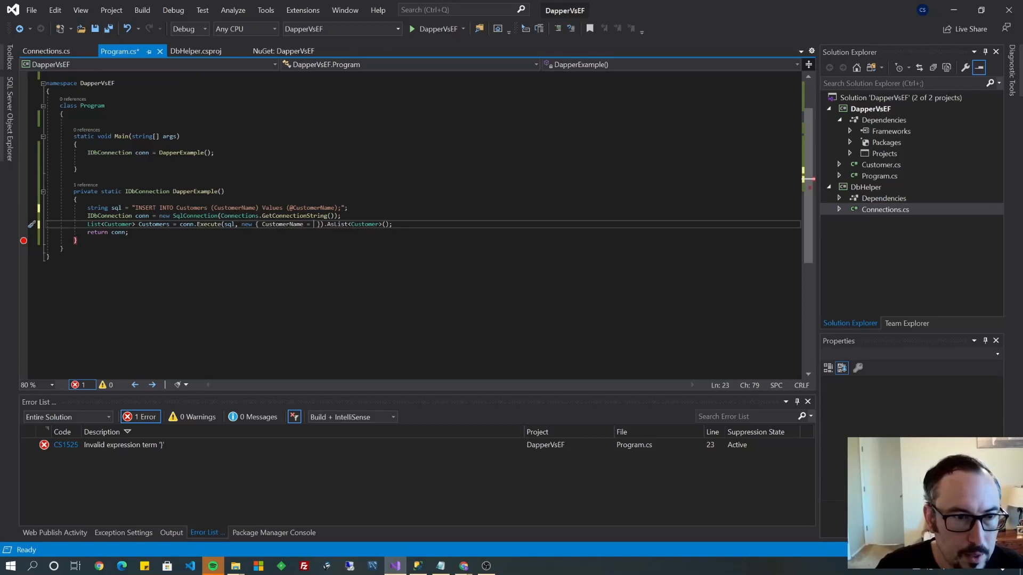
text(myC)
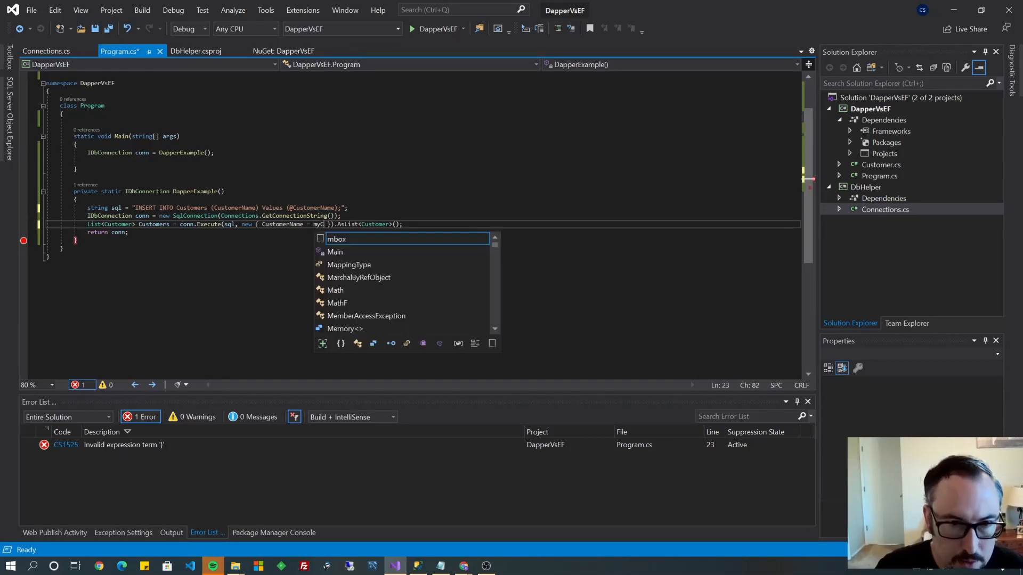
text(myCustomer)
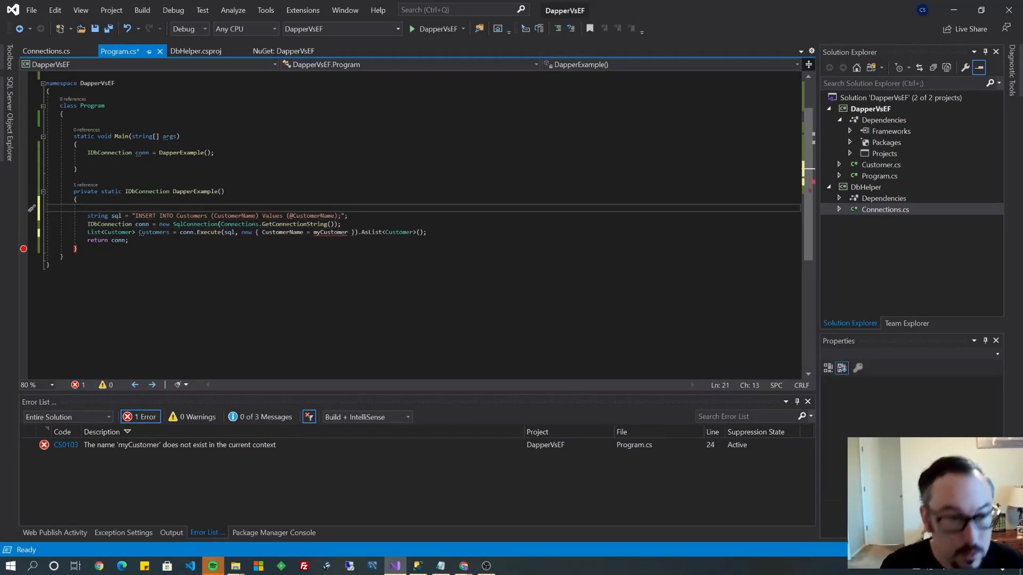
text(string myCustomer = "abc";)
click(256, 233)
text(var resul)
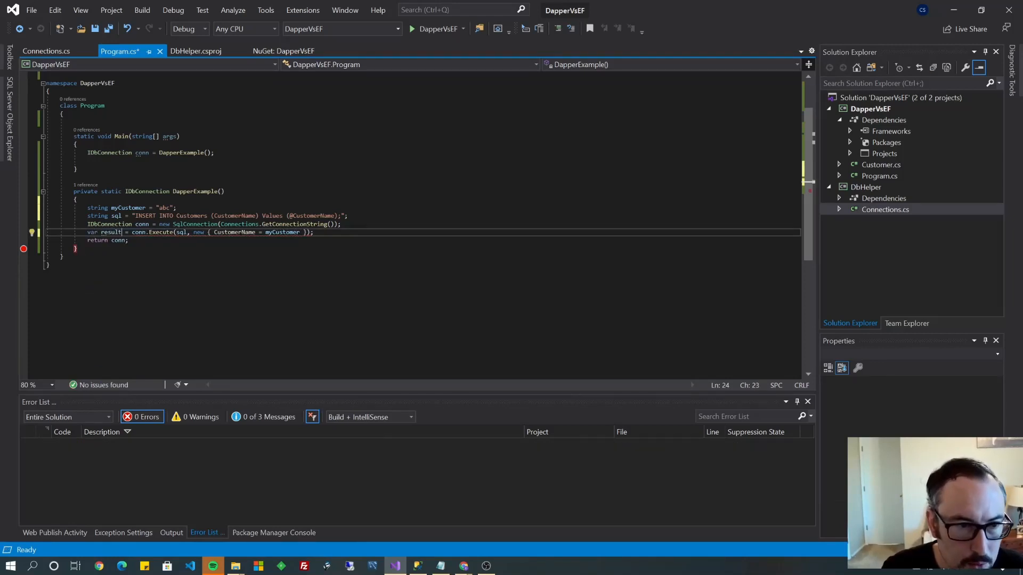
click(119, 241)
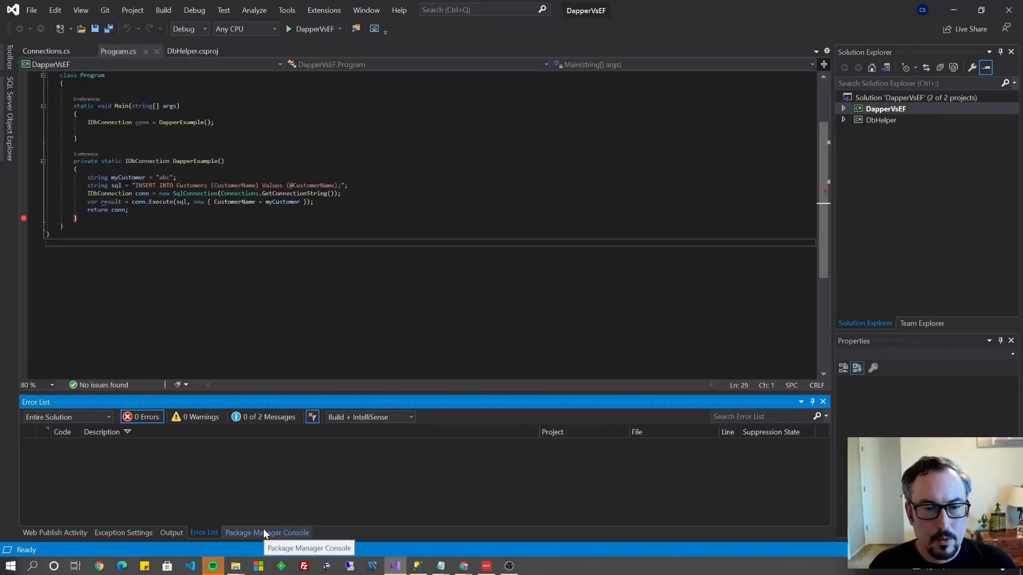
Run Install-Package Microsoft.EntityFrameworkCore.Tools in the Package Manager Console and check the Error List
click(266, 532)
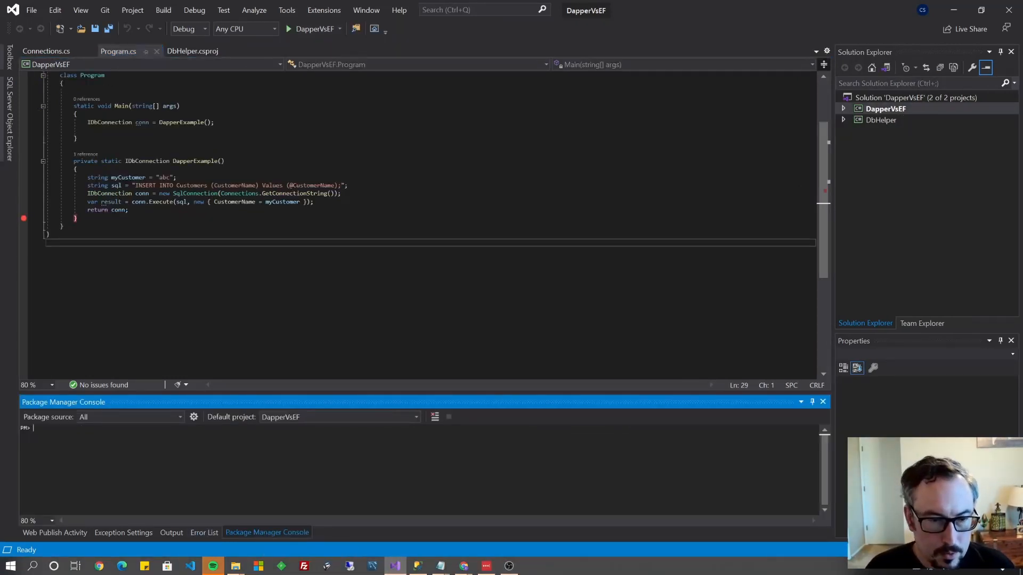
text(Install-Package Microsoft.EntityFrameworkCore.Tools)
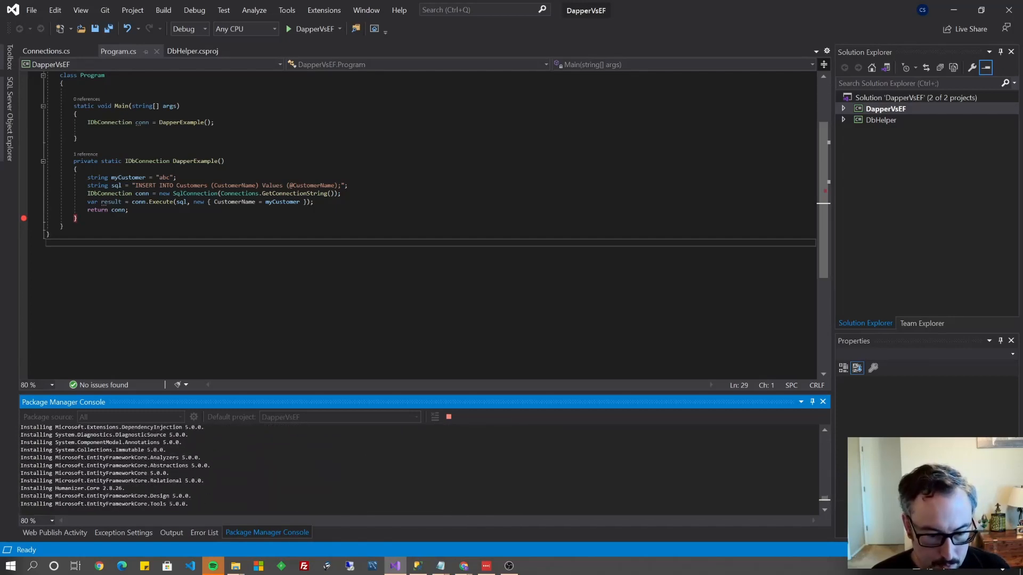
click(205, 533)
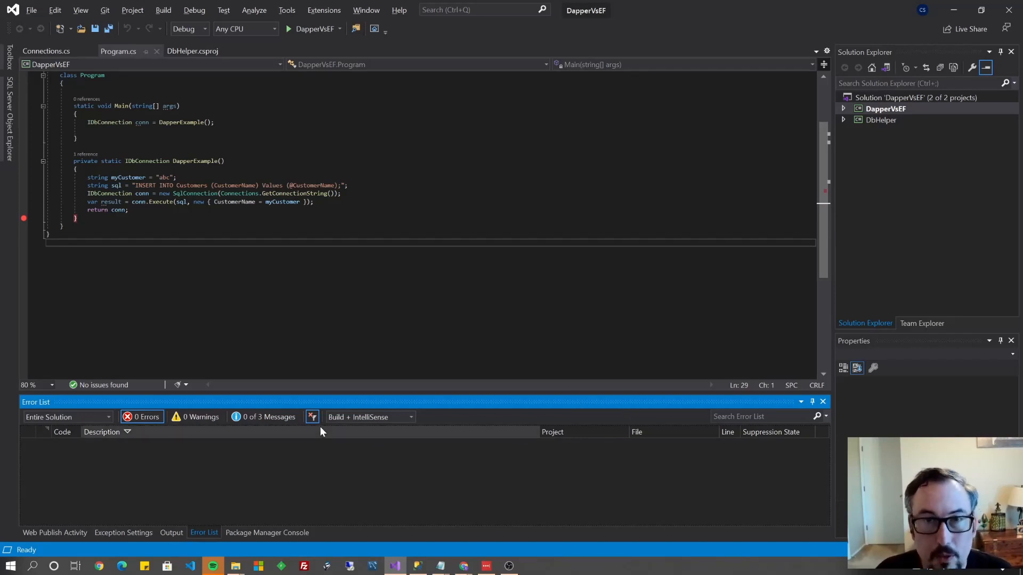
mouse_move(283, 515)
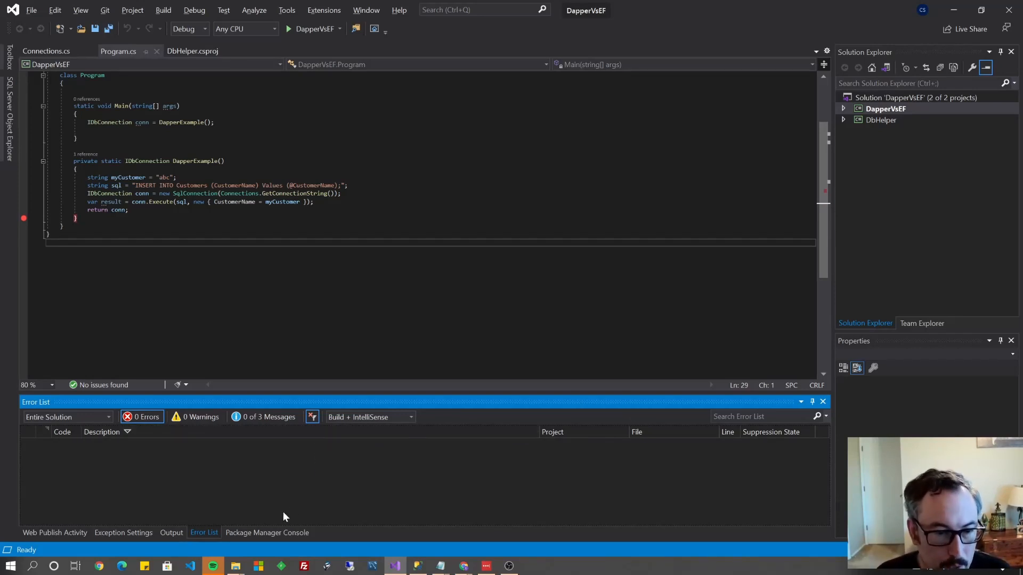
click(266, 533)
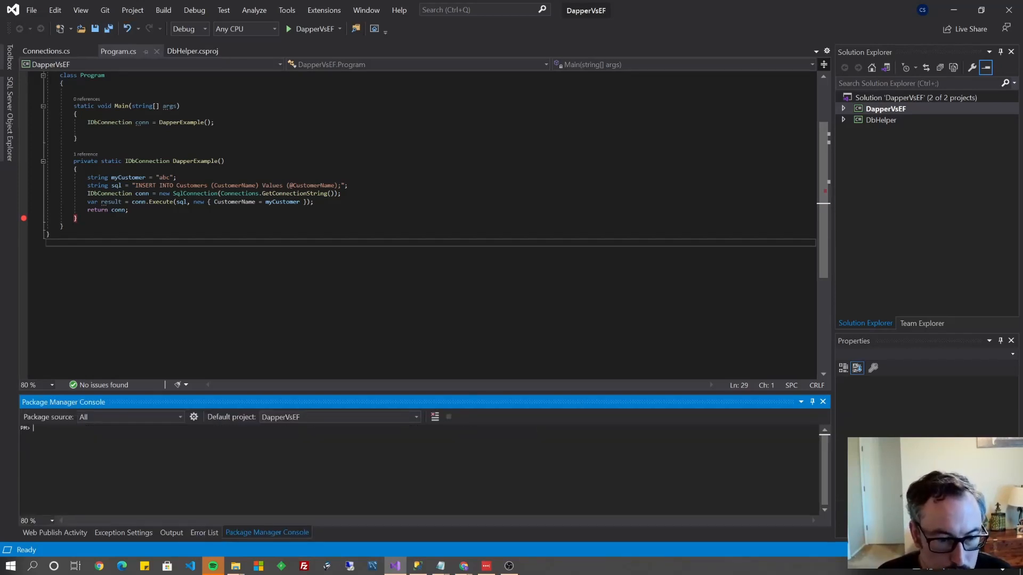
Install Microsoft.EntityFrameworkCore.SqlServer, scaffold Northwind, and review the generated Models/Customer.cs
text(Install-Package Microsoft.EntityFrameworkCore.SqlServer)
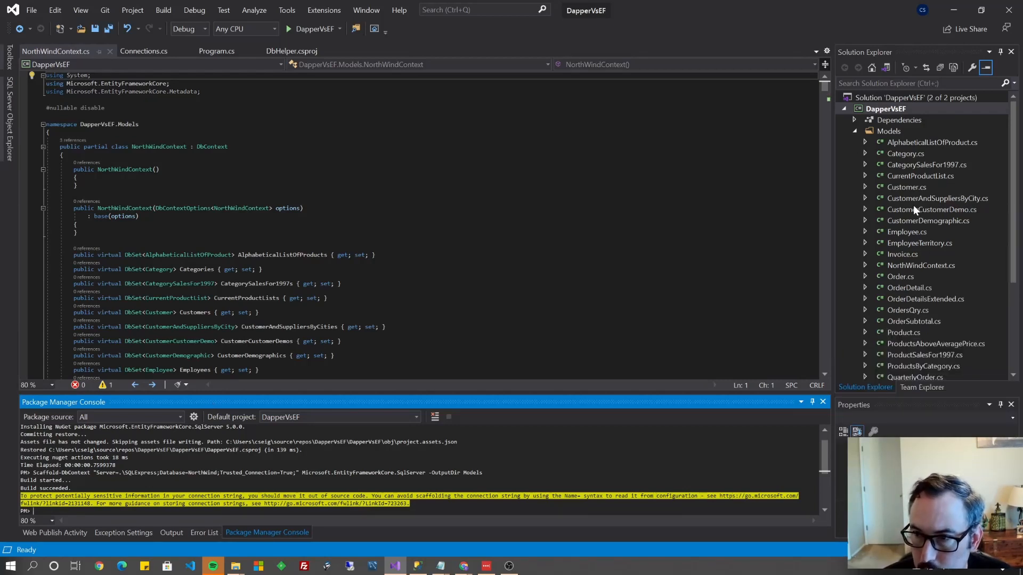
double_click(907, 187)
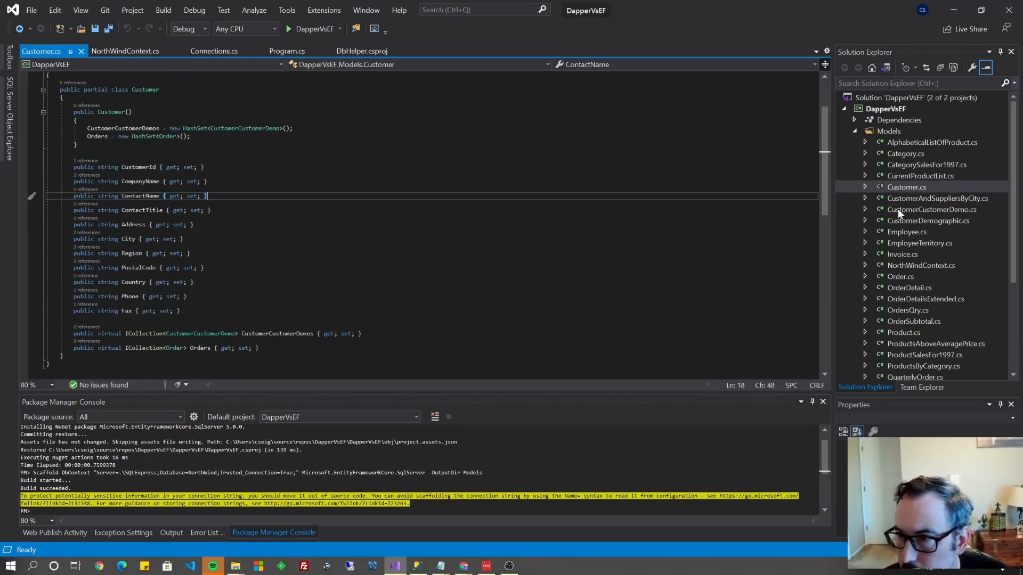
scroll(down, 3)
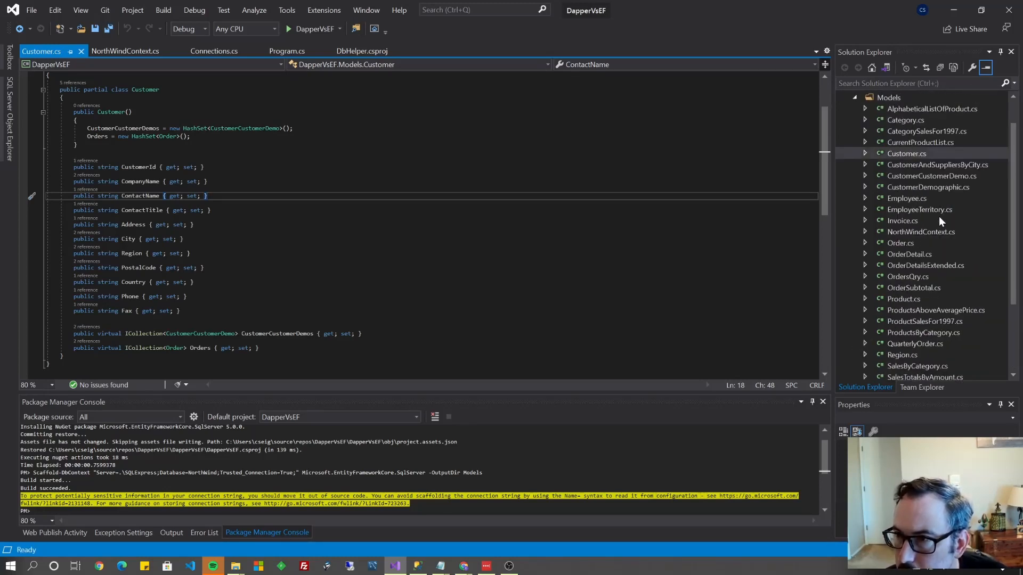
mouse_move(938, 239)
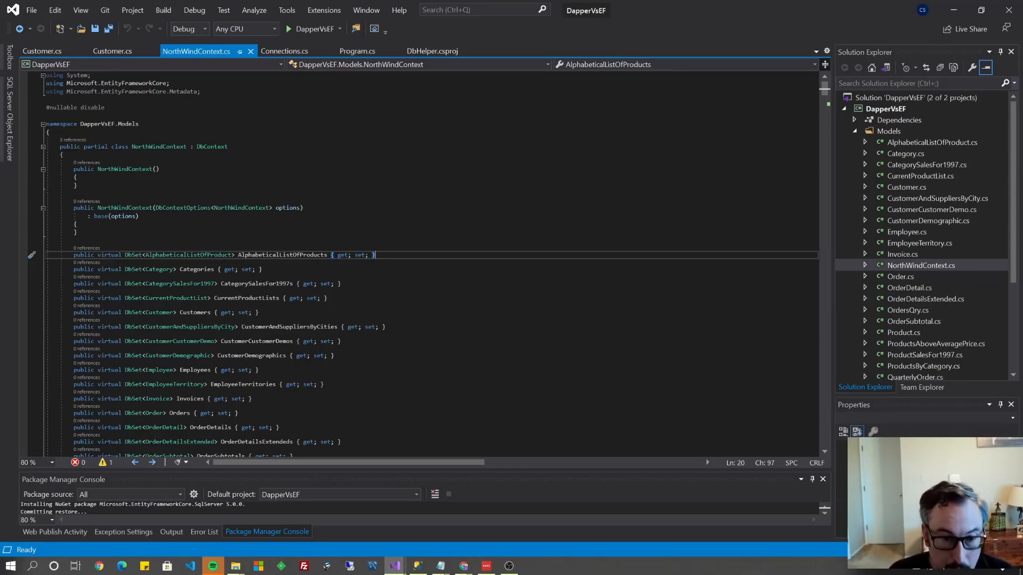
scroll(down, 3)
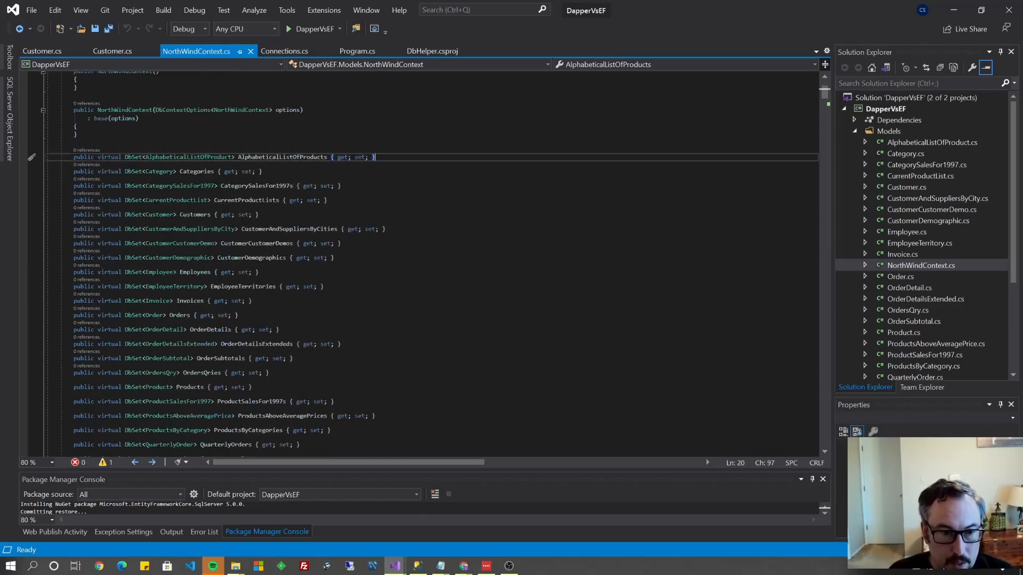
scroll(down, 3)
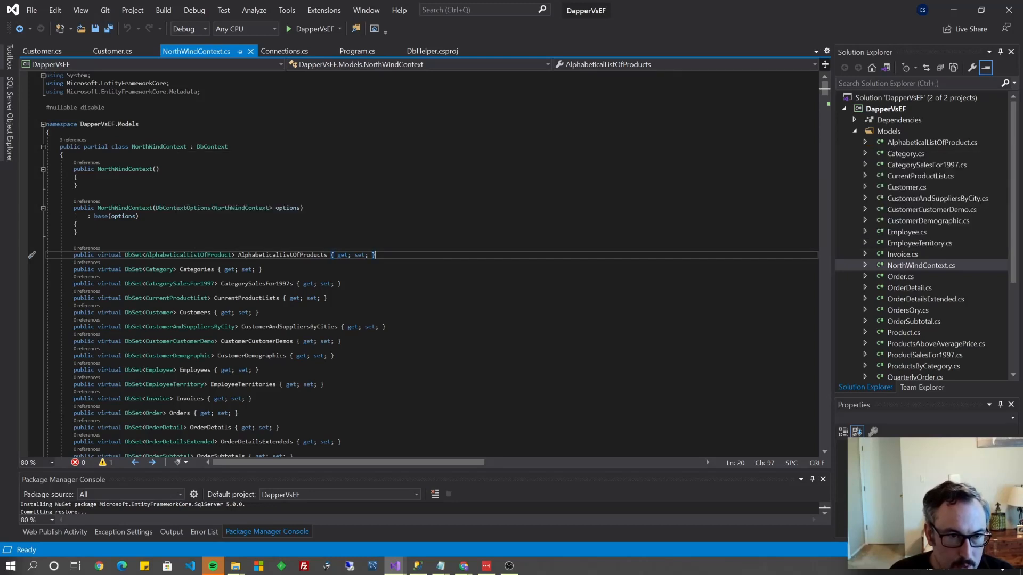
click(159, 146)
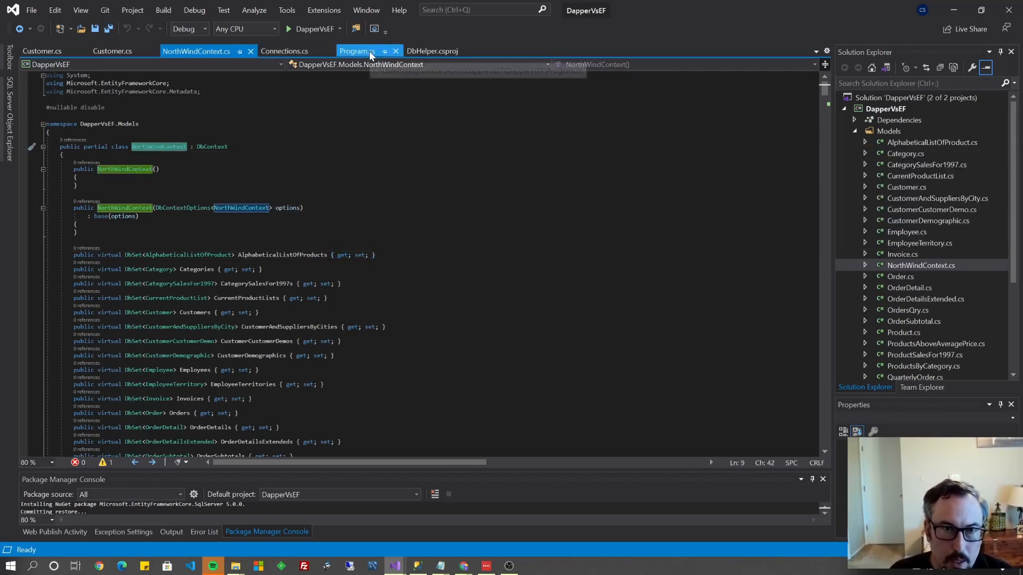
Add a private static void EFTest() method to Program.cs referencing NorthWindContext
click(358, 50)
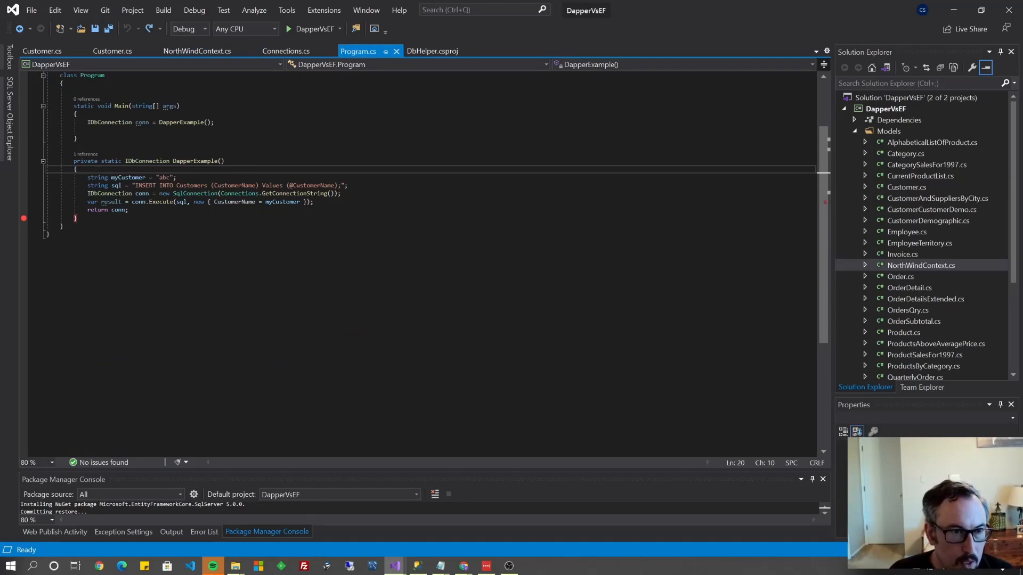
mouse_move(24, 156)
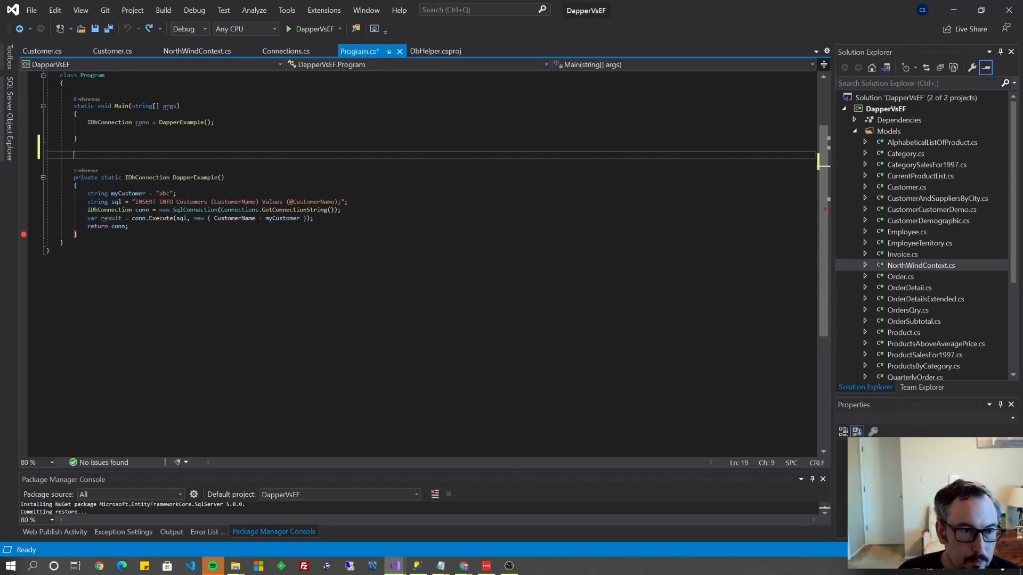
text(private static)
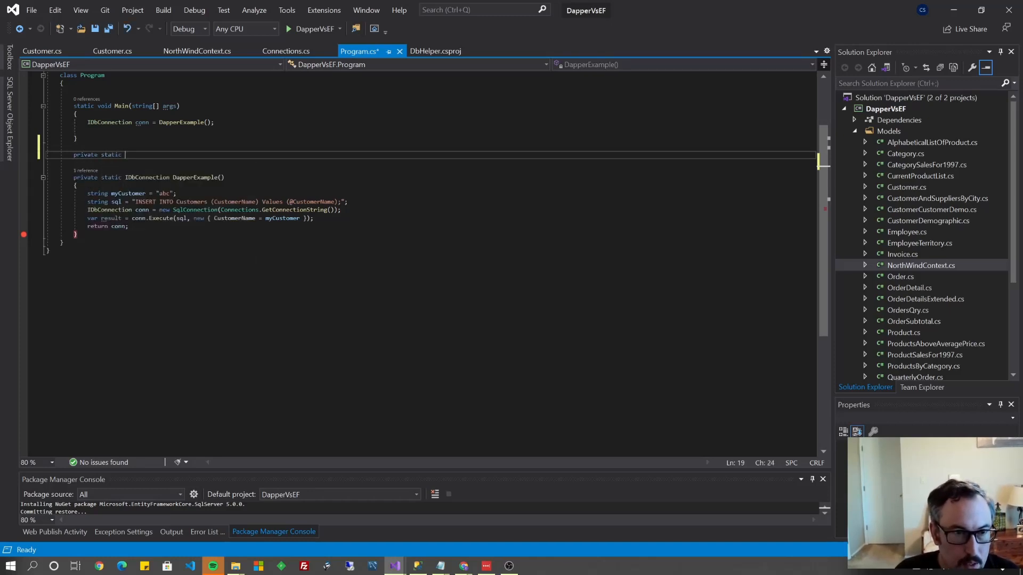
text(void)
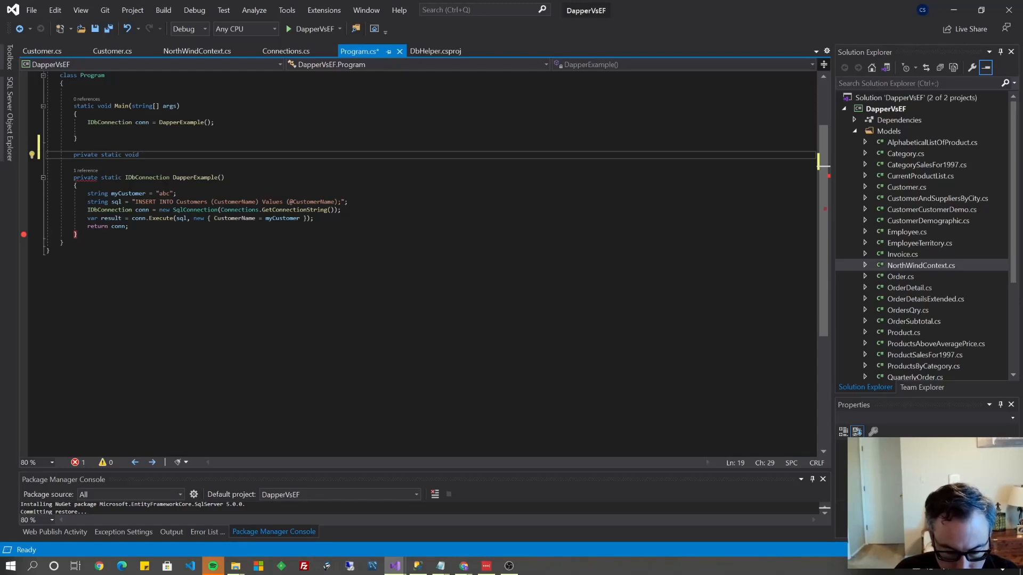
text(EF)
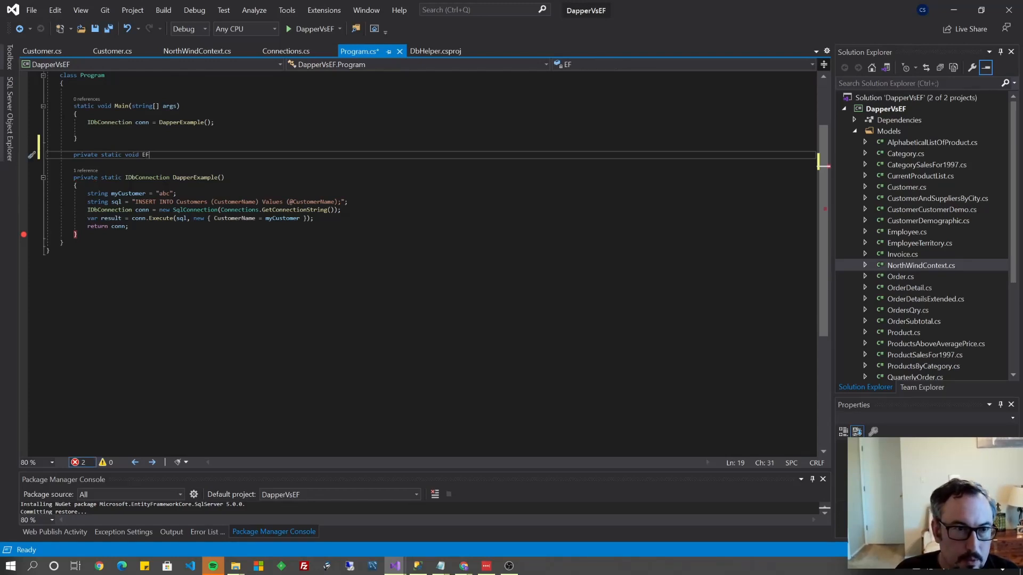
text(Test())
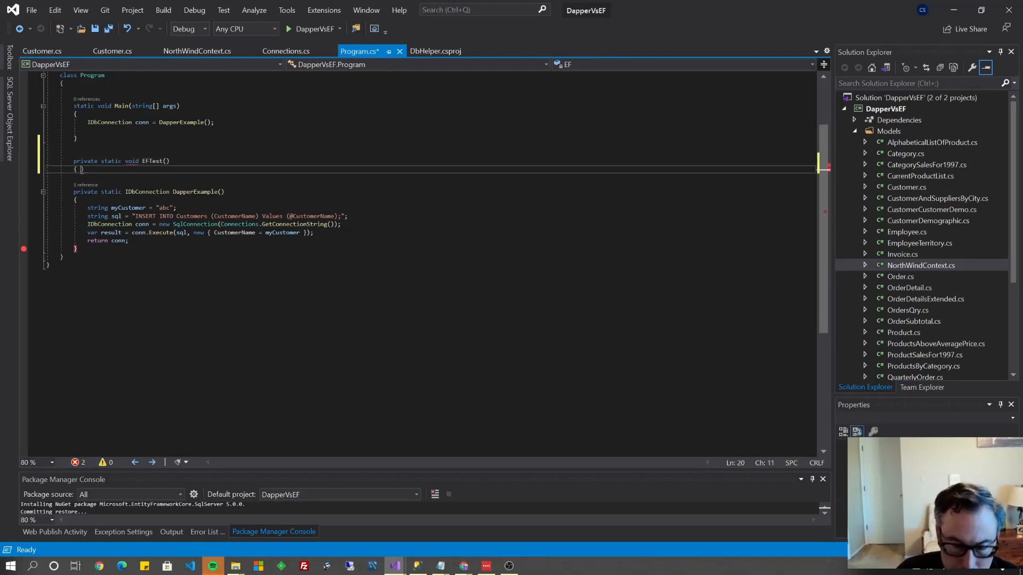
text(NorthWindContext)
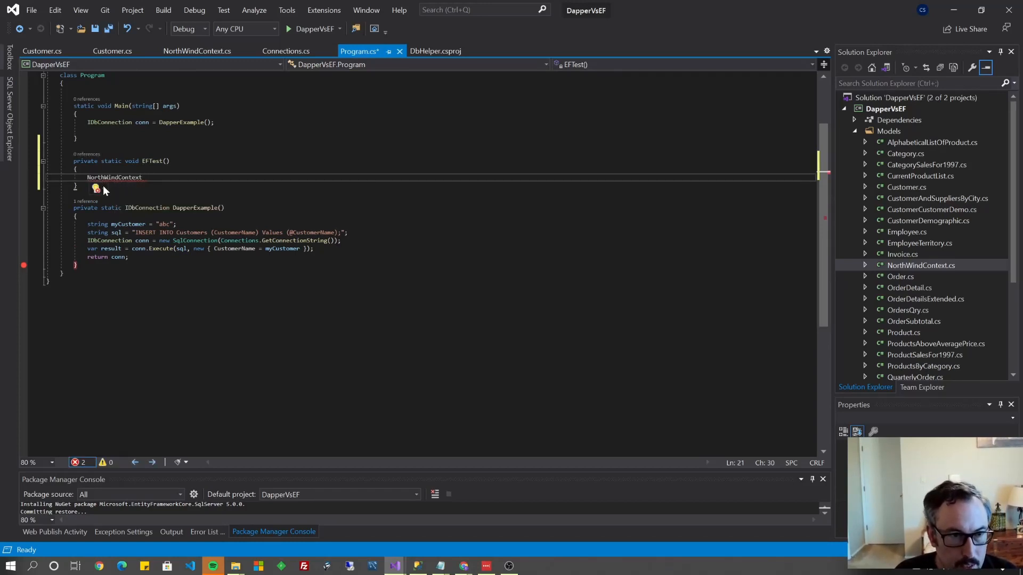
click(96, 190)
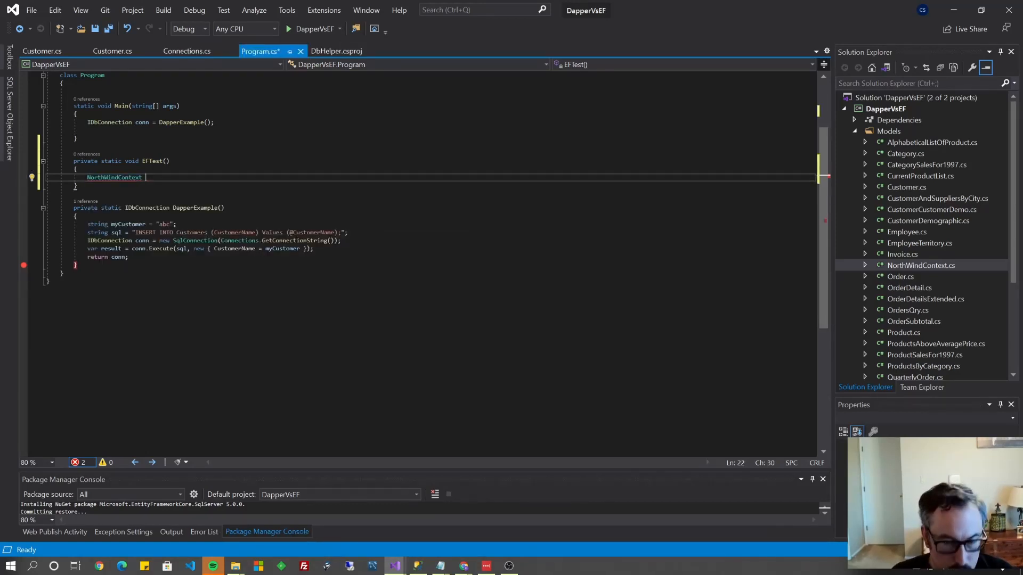
Declare myContext = new NorthWindContext() and begin a myContext.Employees.Add() call
text(myContext)
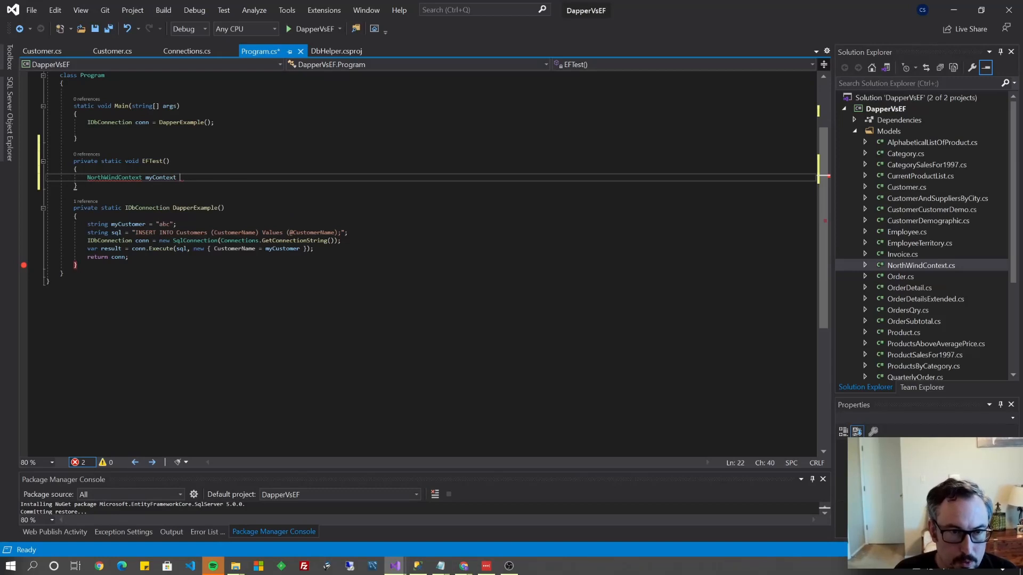
text(= new NorthWindContext();)
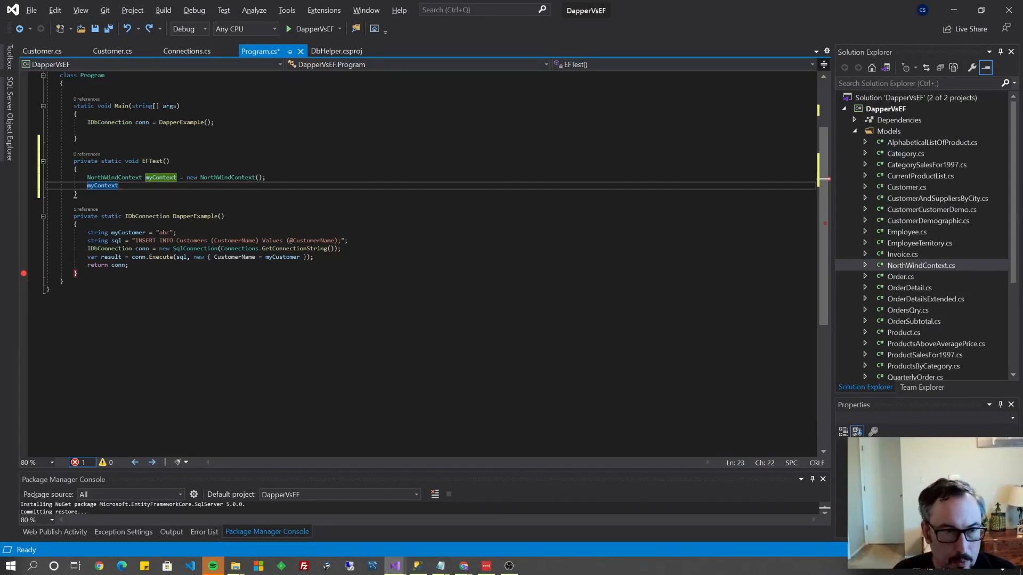
text(.c)
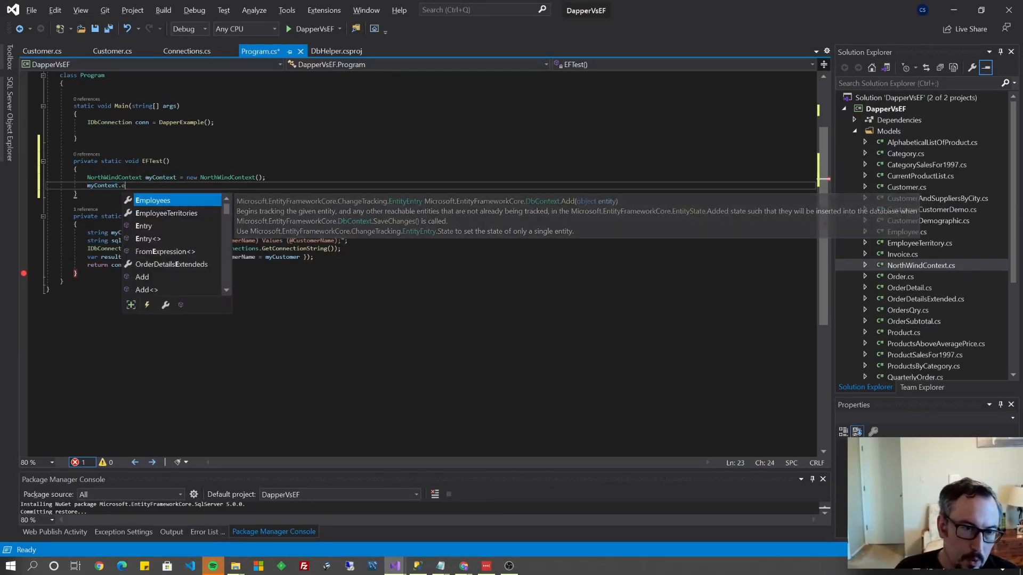
text(m)
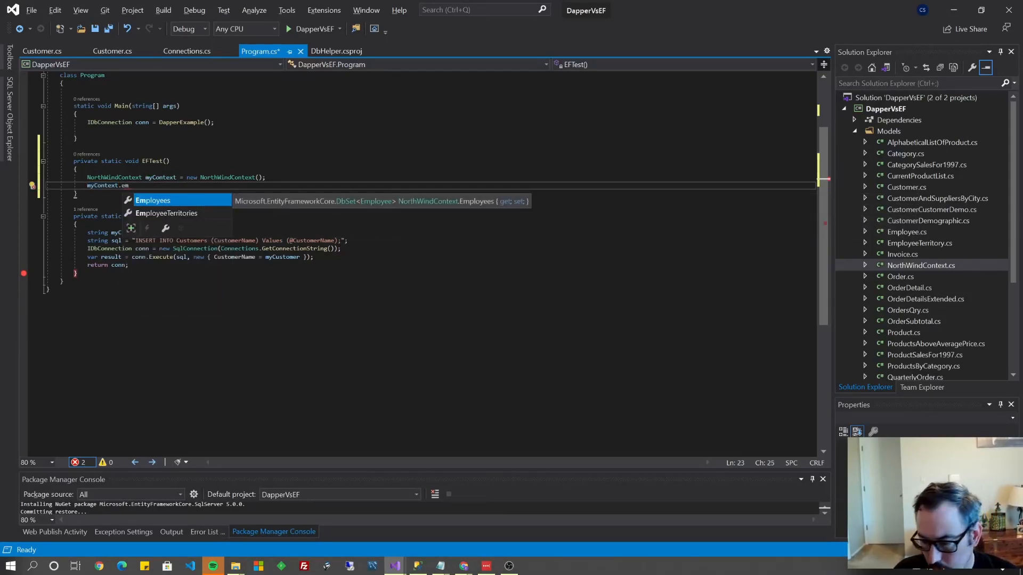
text(Employees.Add)
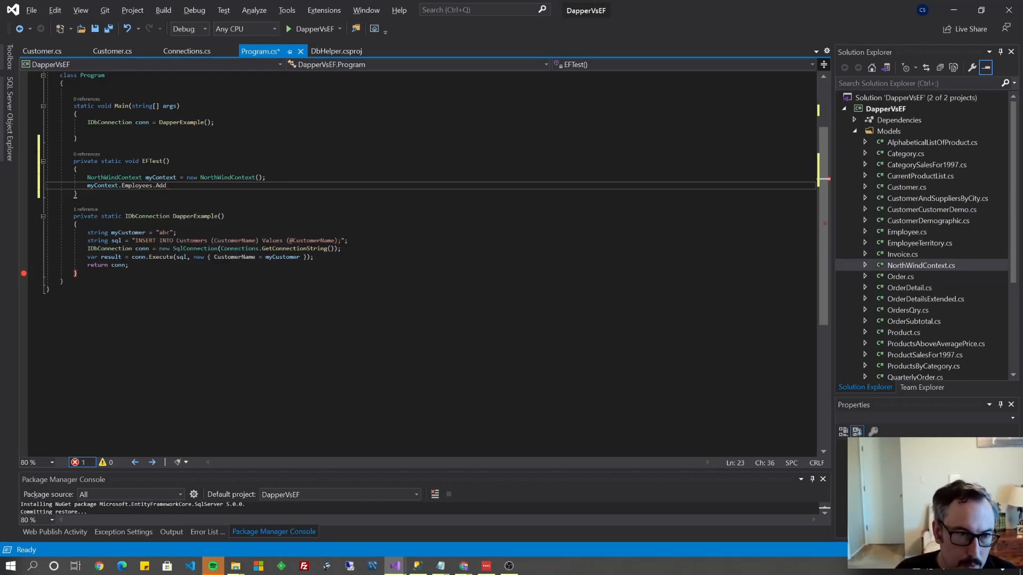
text(())
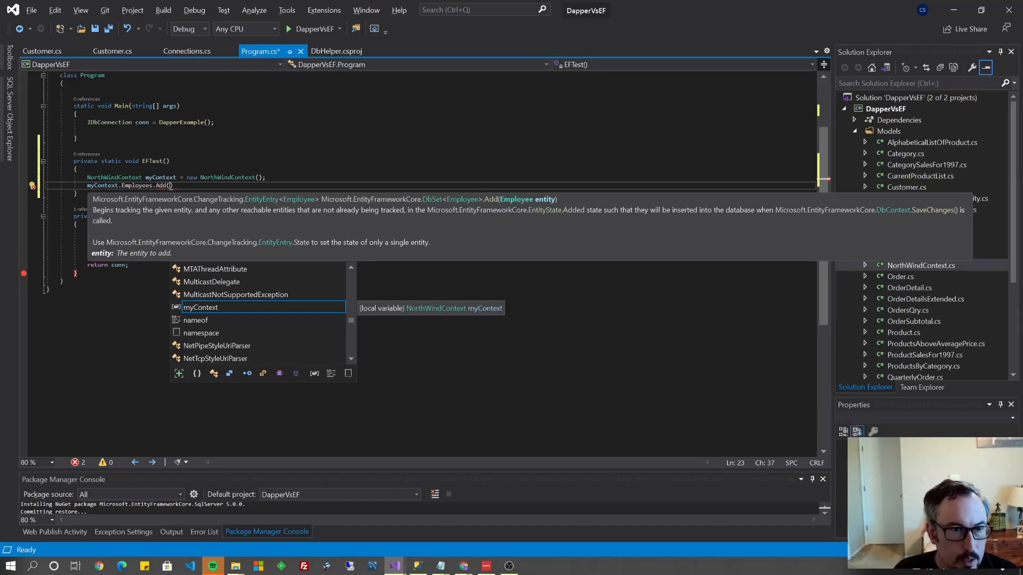
Initialize a new Employee with Address "123 mystreet" and City "Albuquerque"
text(new Employee()
text(Address =)
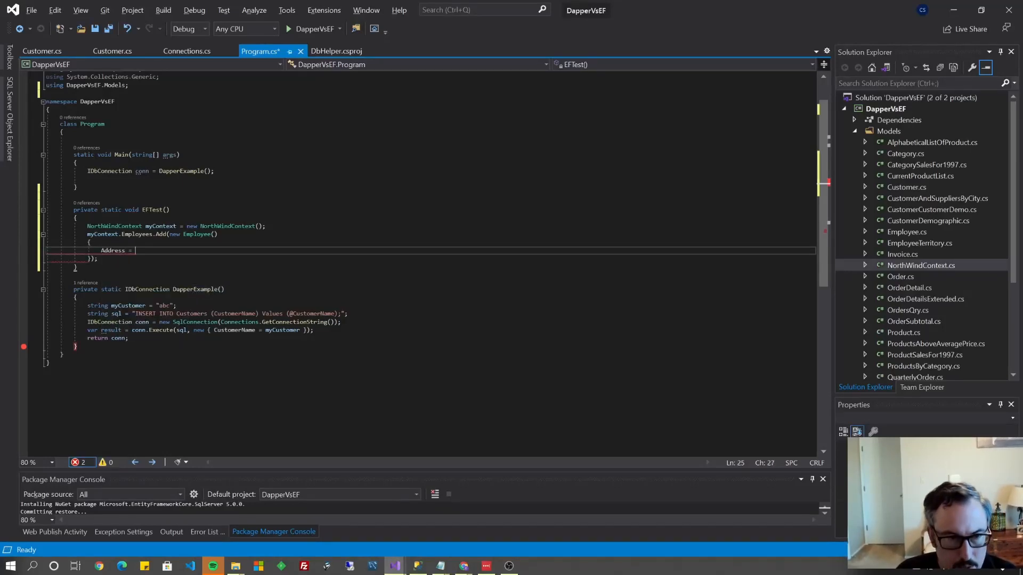
text("123 mystre")
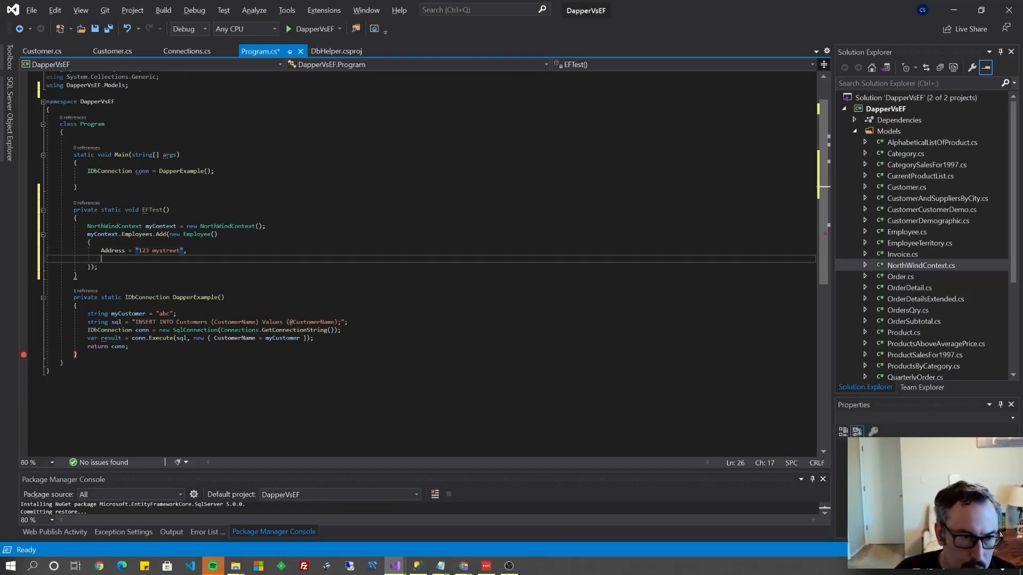
text(City = "Albuquerque",)
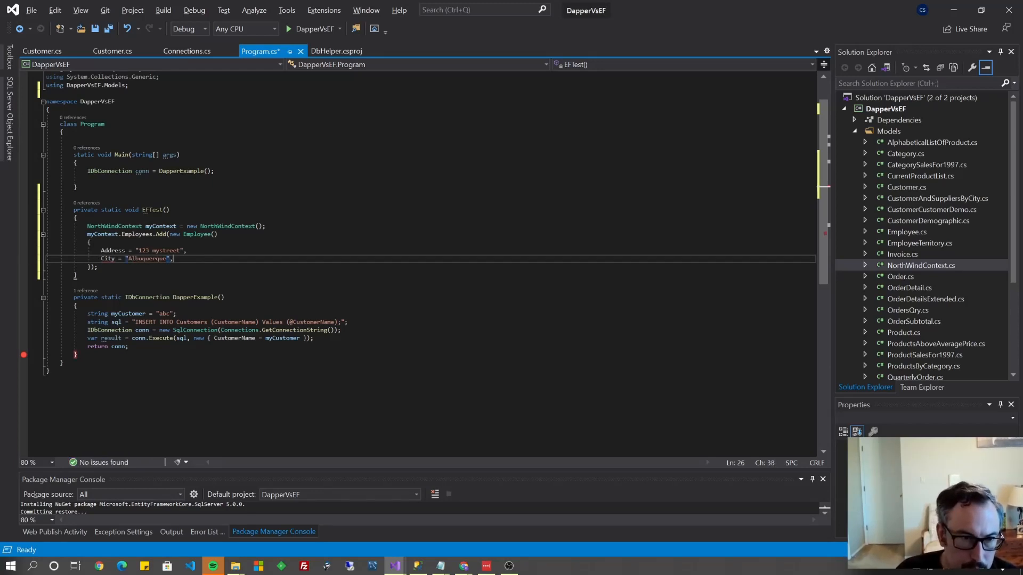
key(Enter)
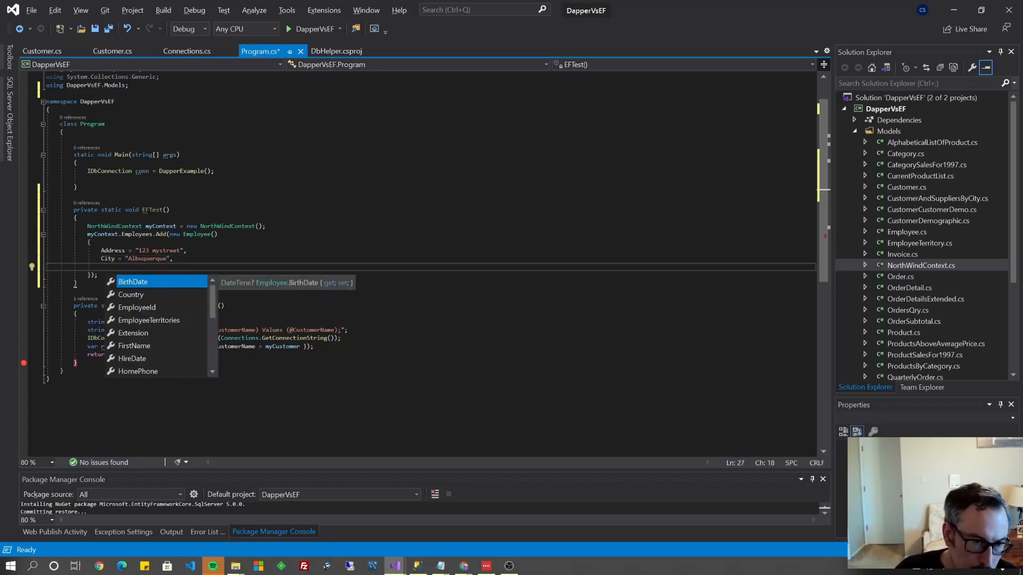
Set BirthDate to DateTime.Now.AddDays(-5000) via IntelliSense
text(BirthDate = DateTime.Now)
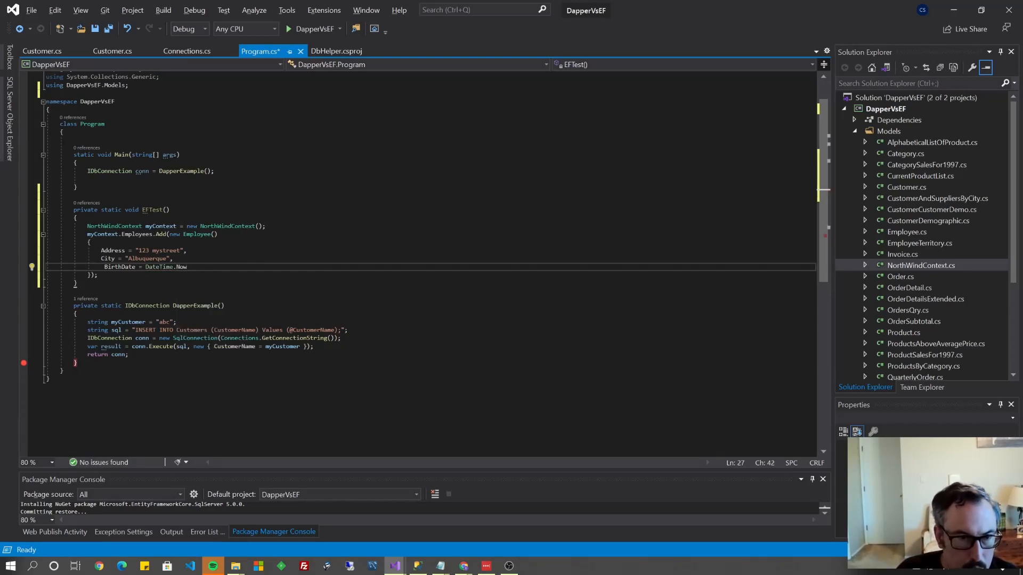
text(.mi)
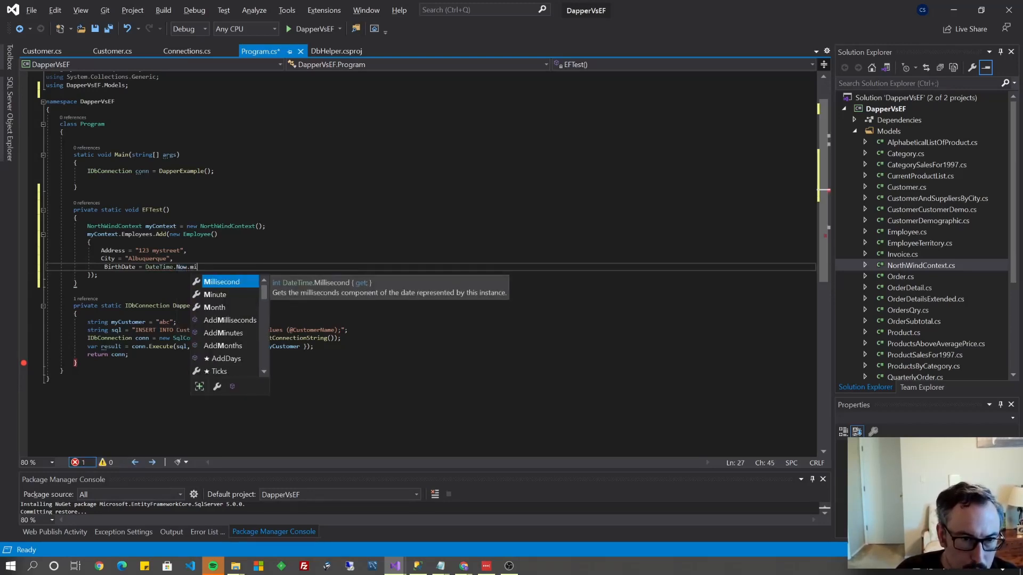
key(Backspace)
text(AddDays)
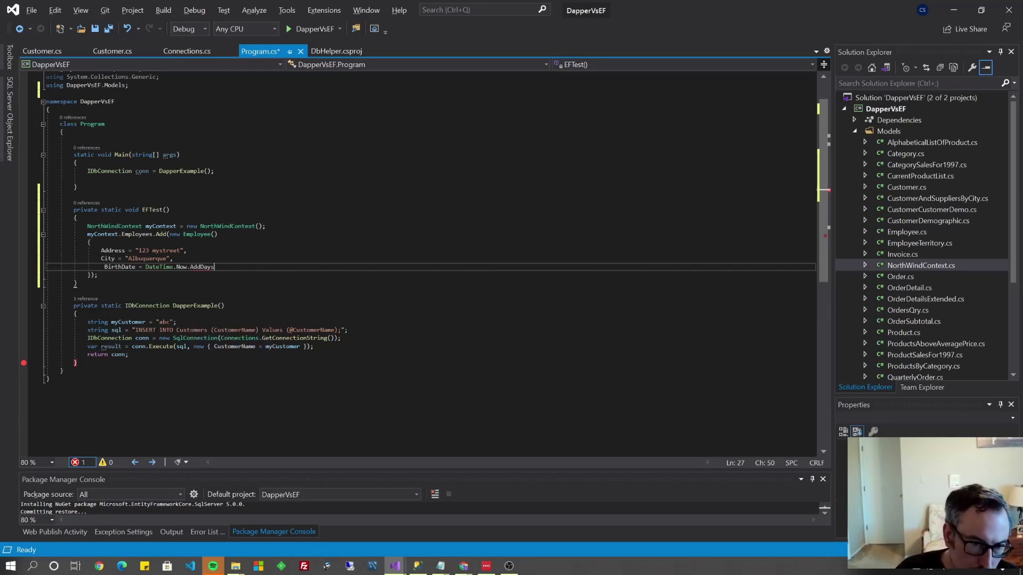
text(()
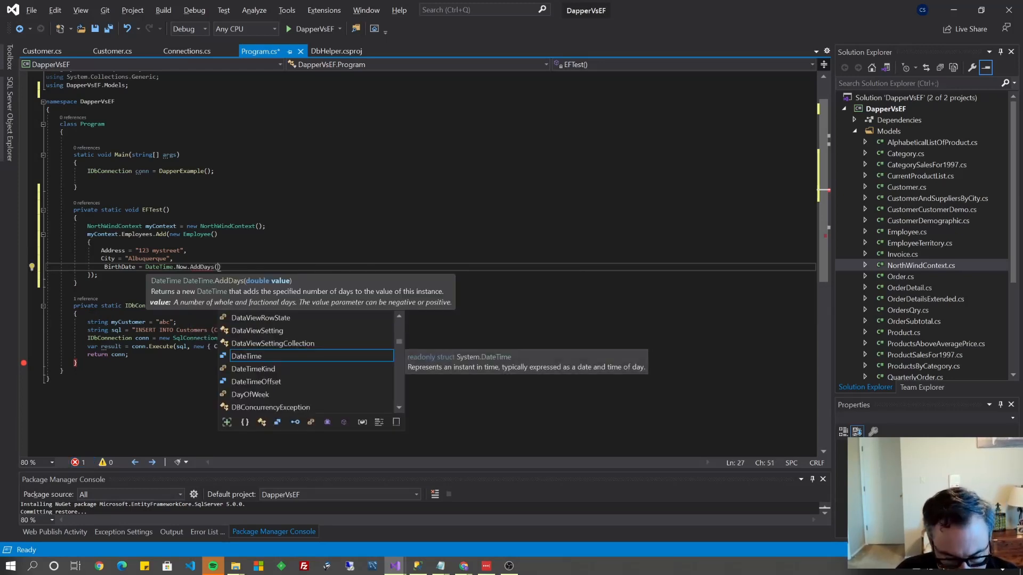
text(-)
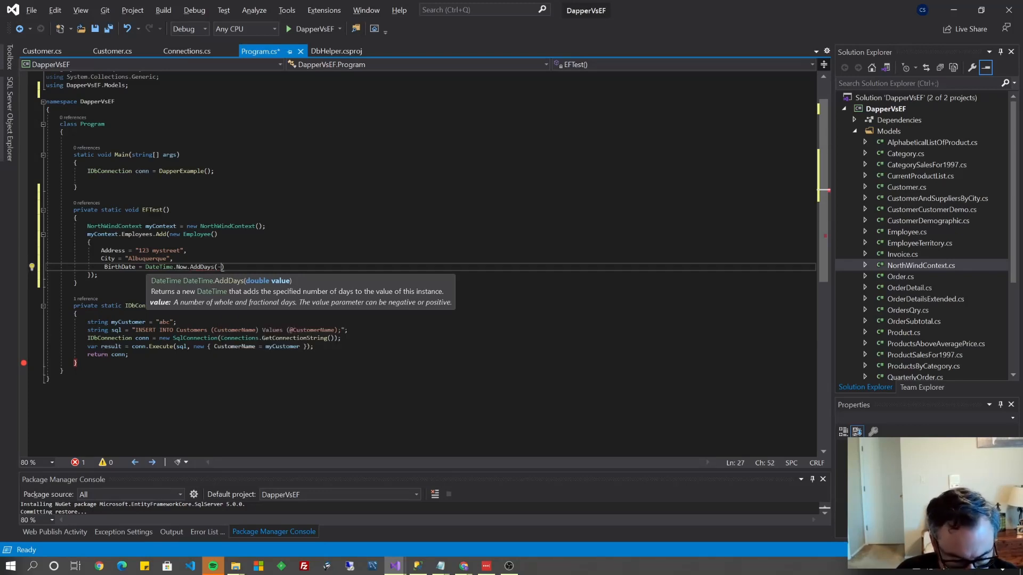
text(5)
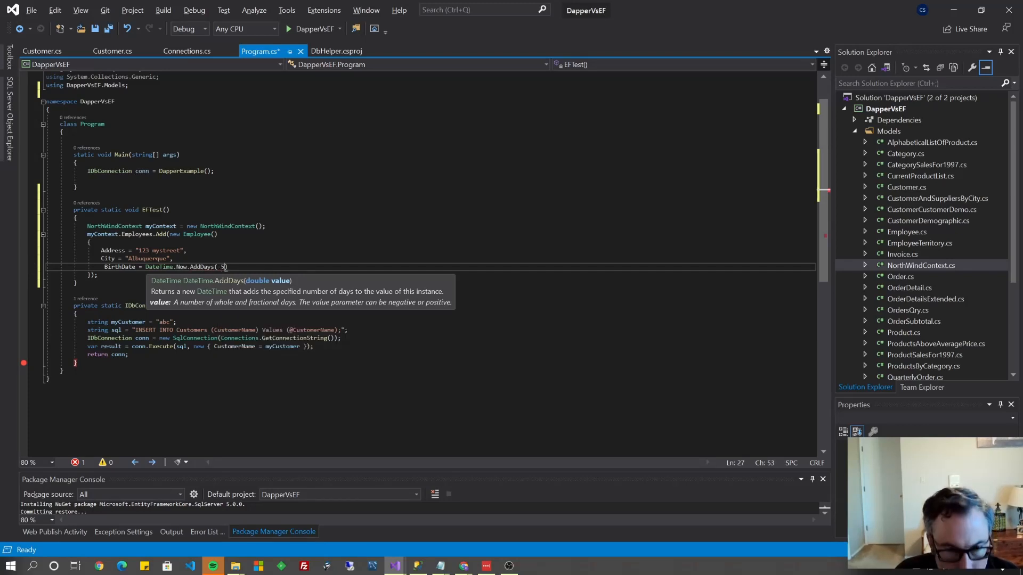
text(000)
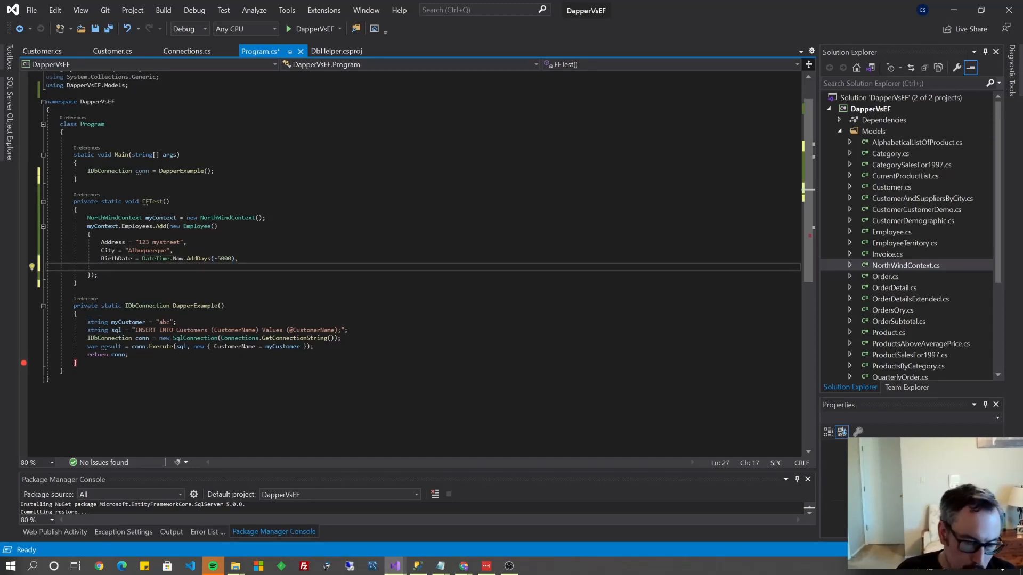
Add FirstName = "johnny" and LastName = "smithy" to the Employee initializer
text(FirstName)
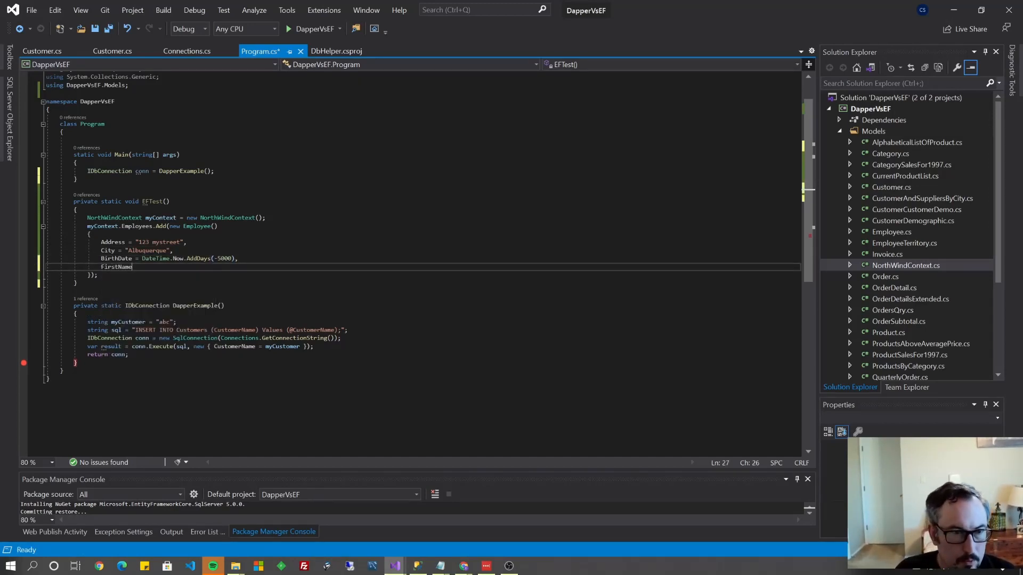
text(= "john")
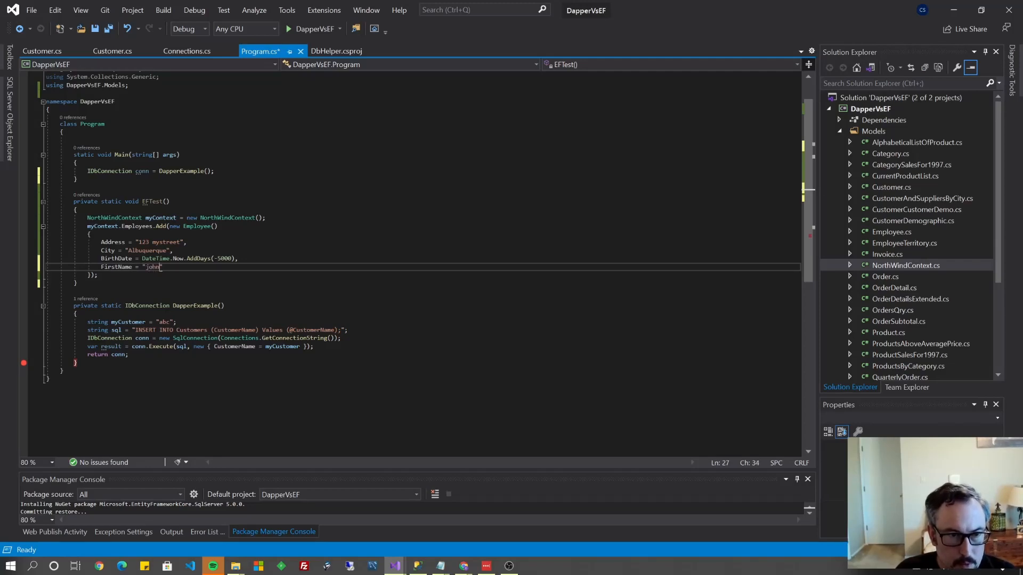
text(ny)
text(LastName = ")
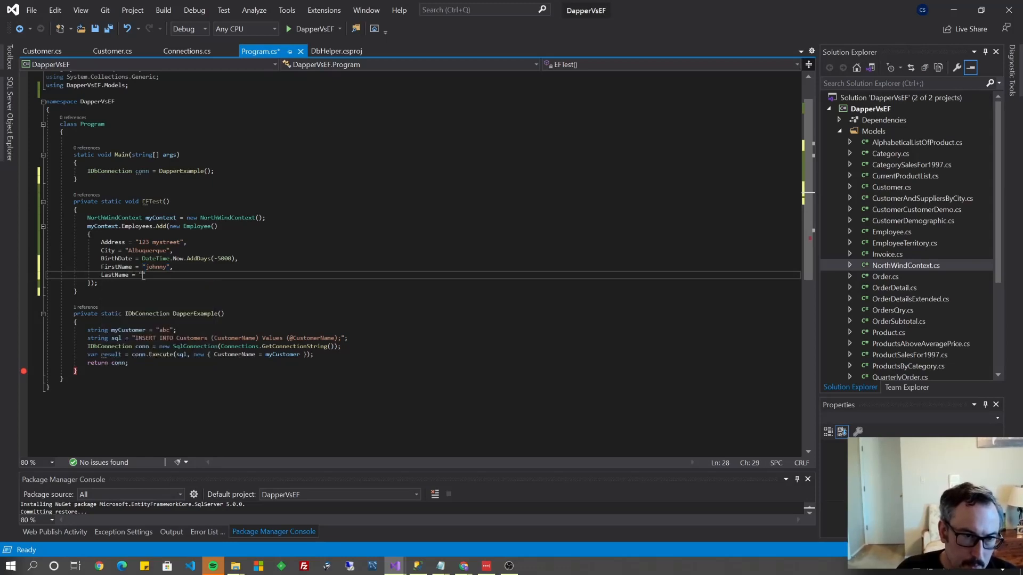
text(smithy)
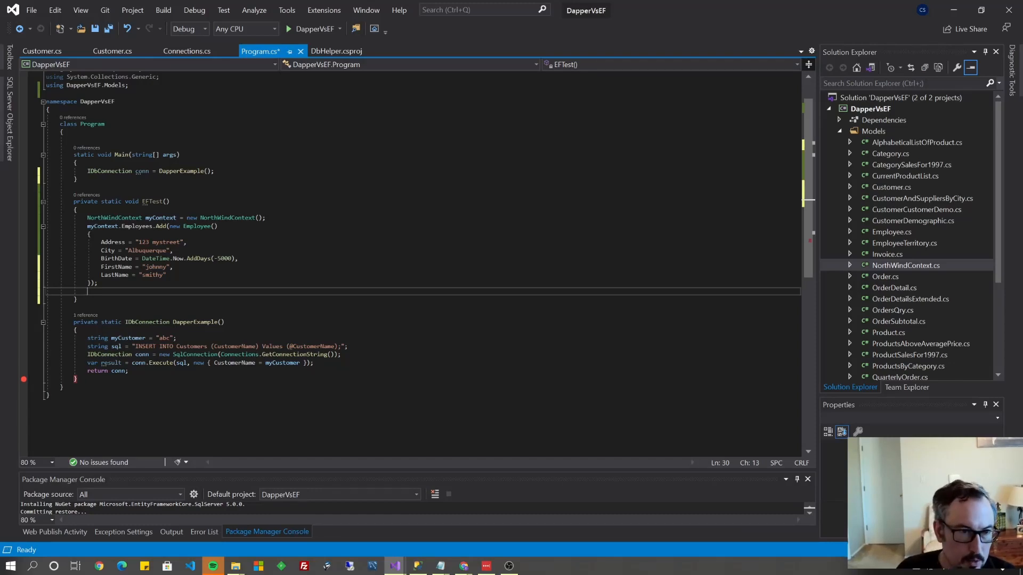
Add myContext.SaveChanges(), call EFTest() from Main, and start debugging
text(myContext.)
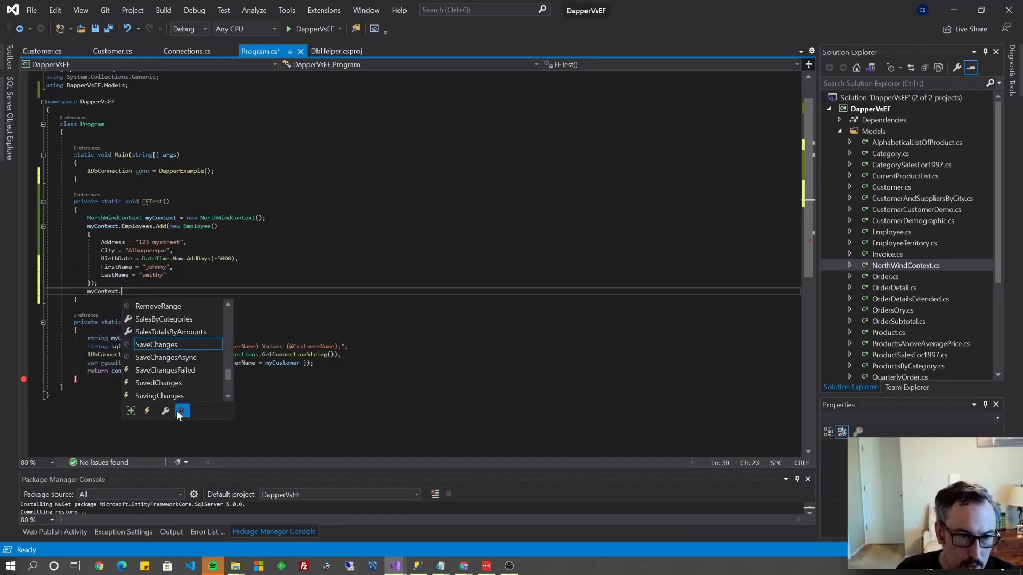
text(s();)
click(422, 171)
text(//)
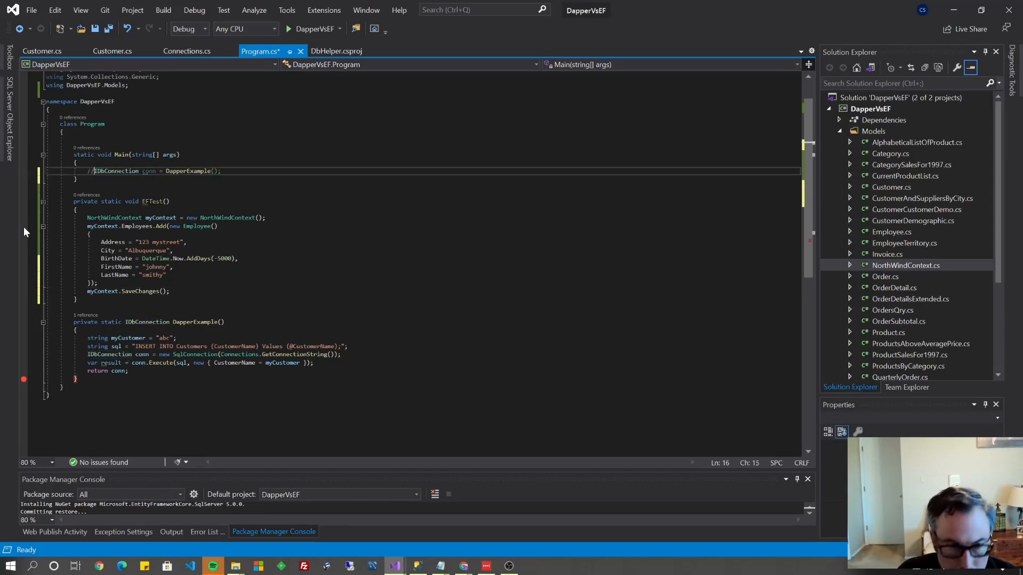
text(EFTest();)
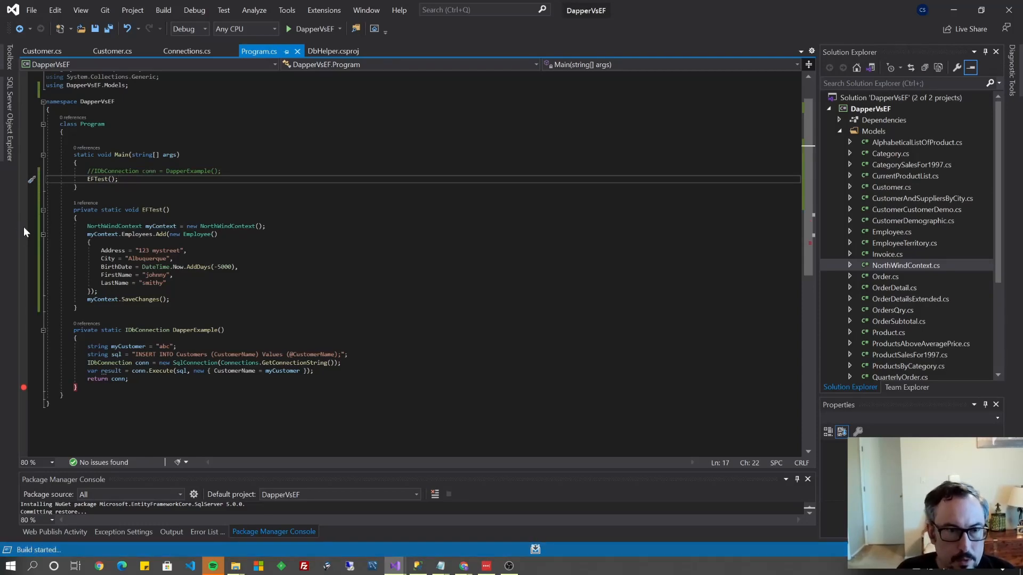
click(291, 29)
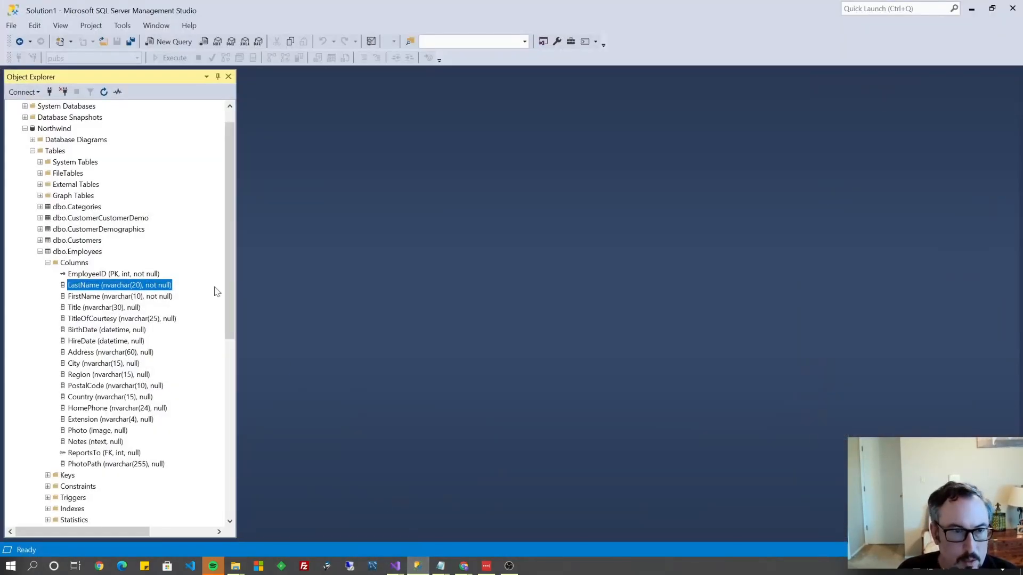
Select Top 1000 Rows from dbo.Employees and inspect the new smithy johnny row
right_click(77, 252)
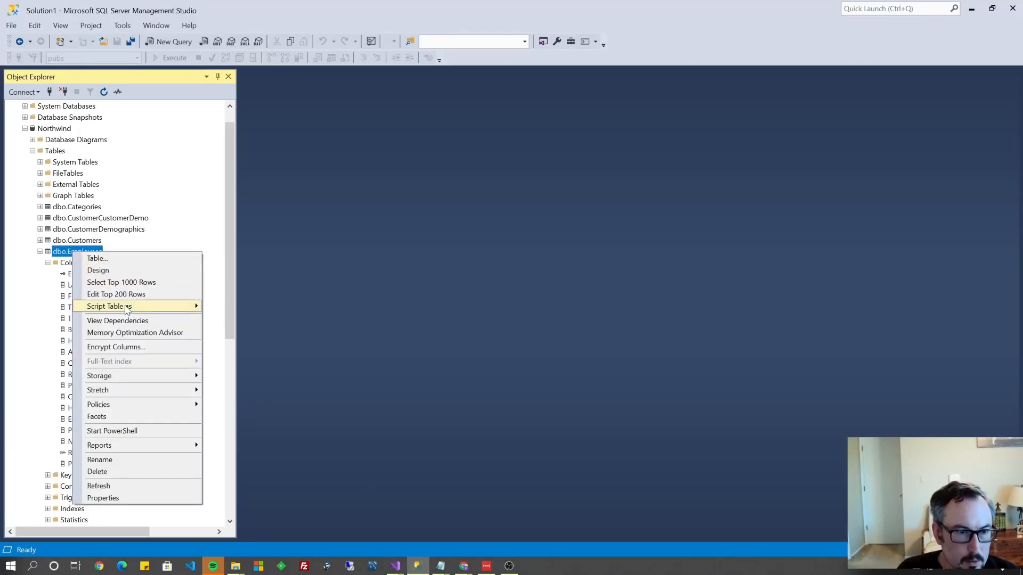
click(108, 307)
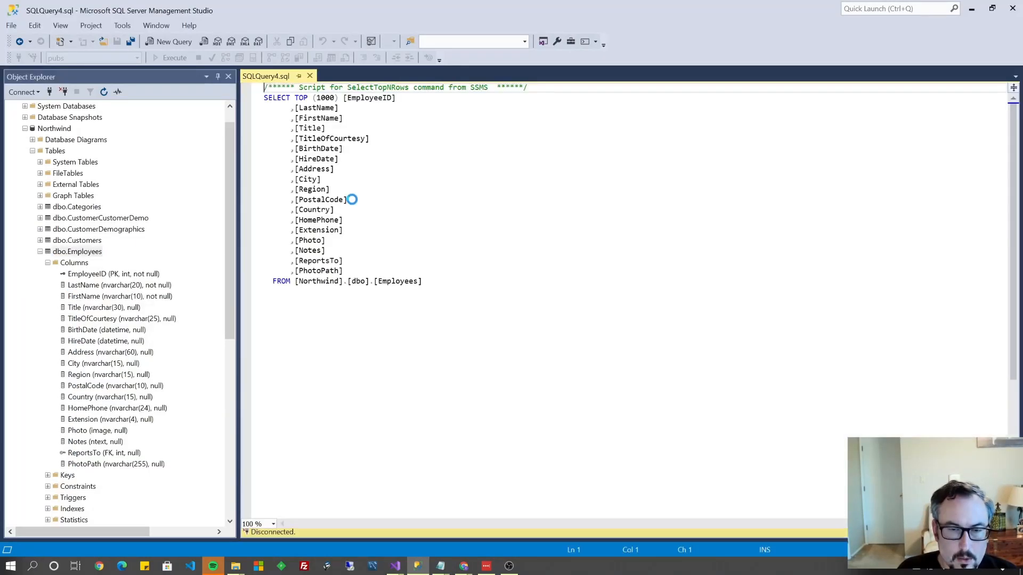
click(173, 58)
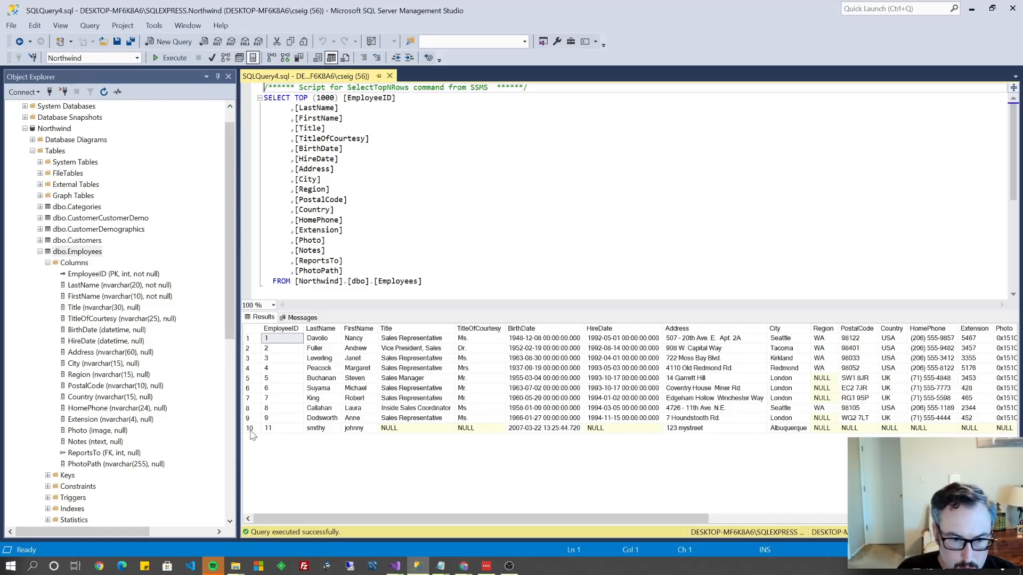
click(282, 429)
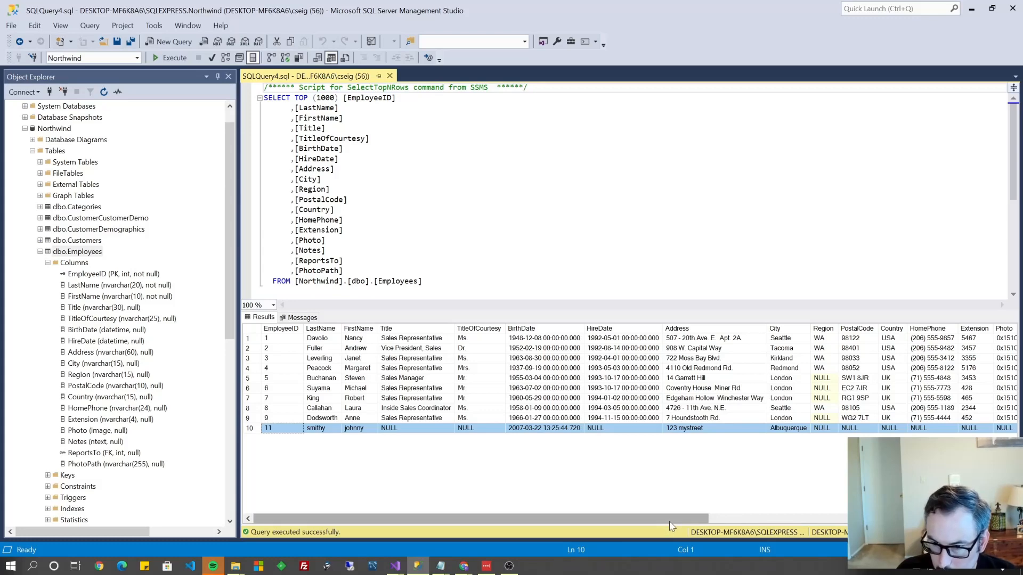
scroll(right, 3)
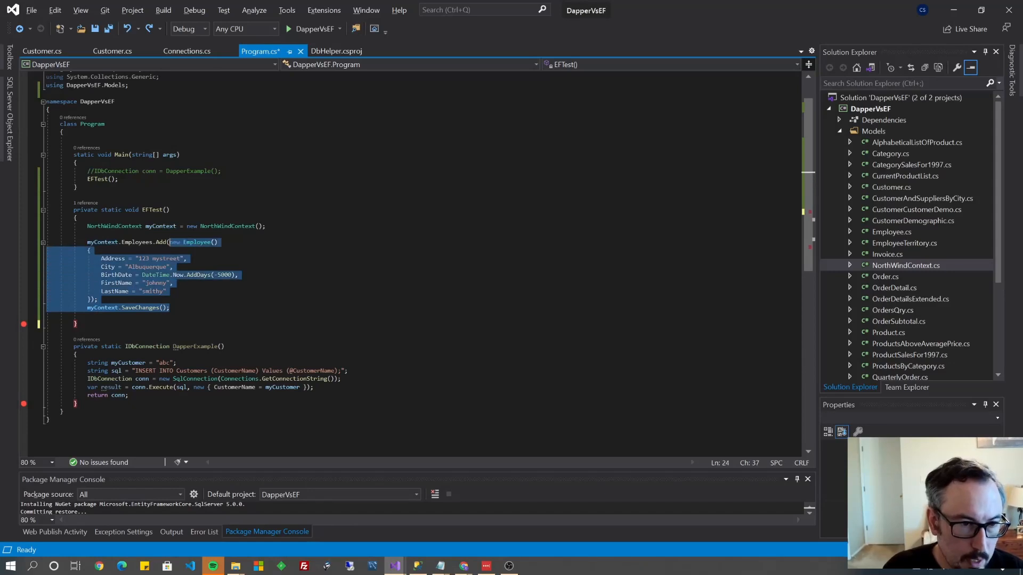
Replace the employee-insert code with List<Employee> mylist = myContext.Employees.AsList<Employee>();
key(Delete)
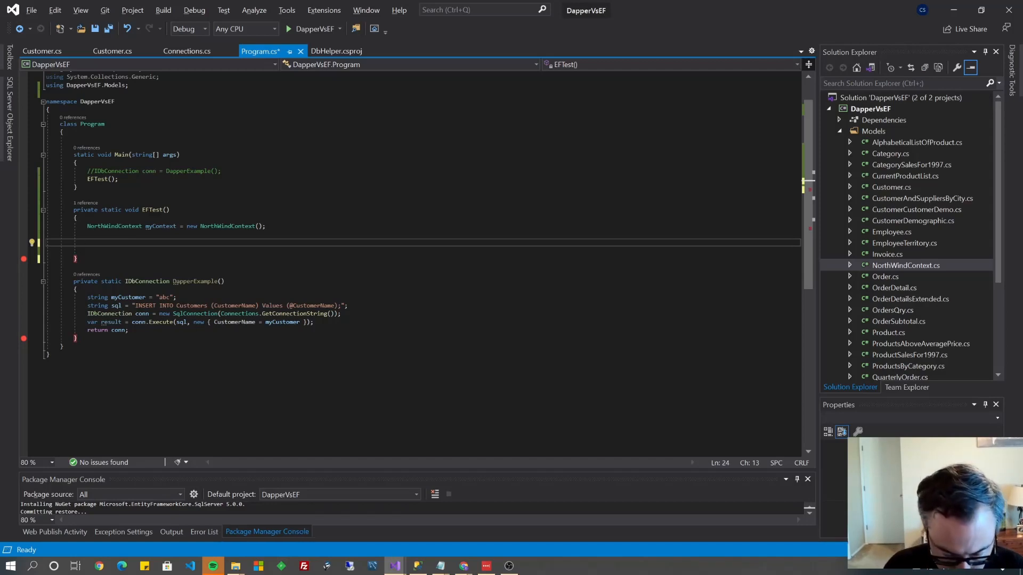
text(List)
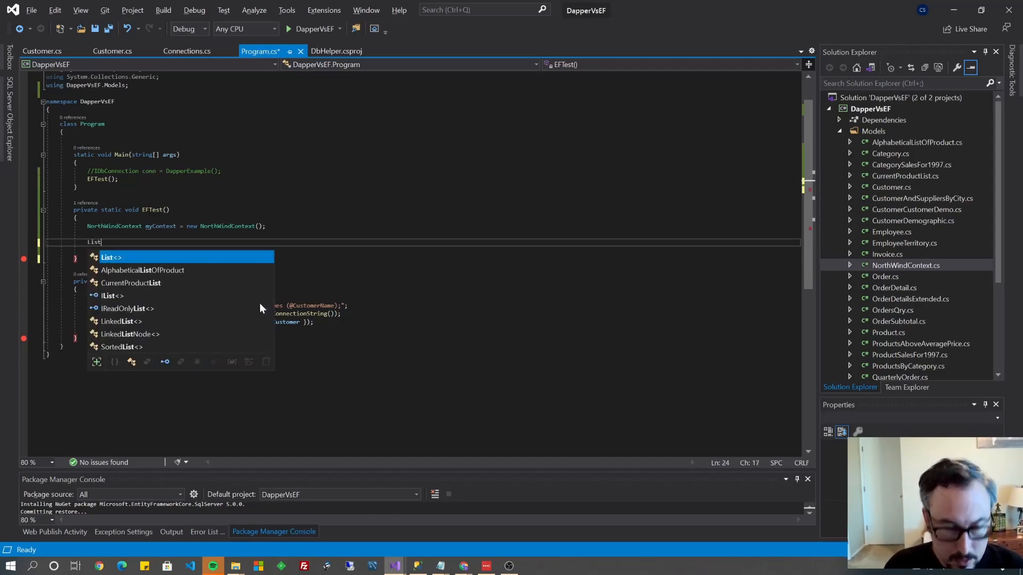
text(<Empl>)
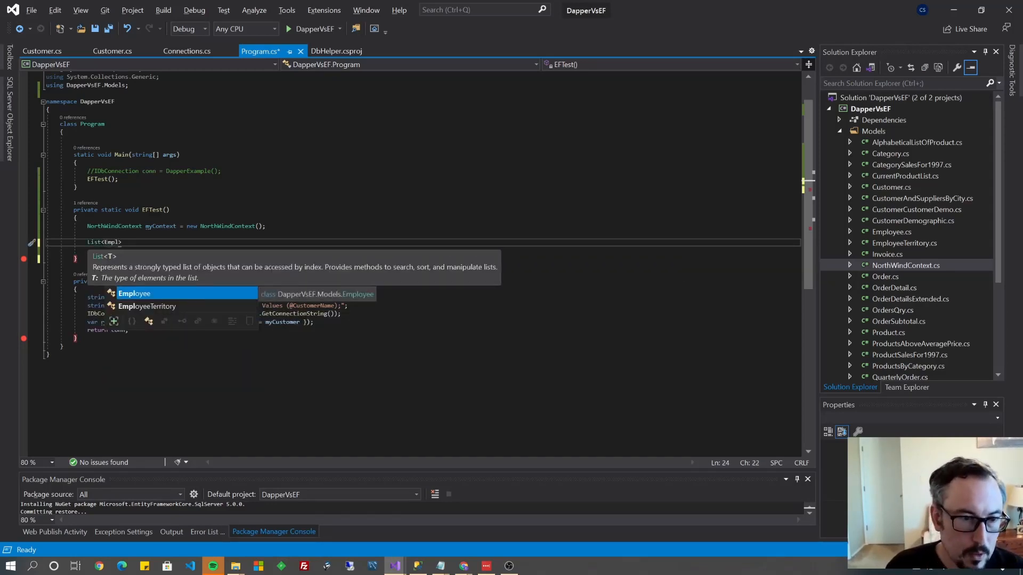
key(Tab)
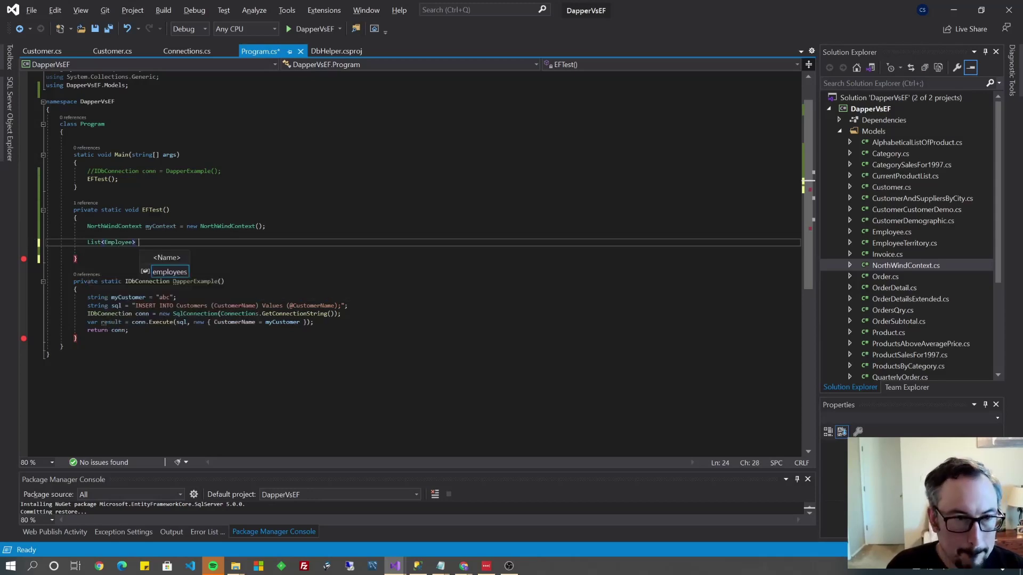
text(mylist =)
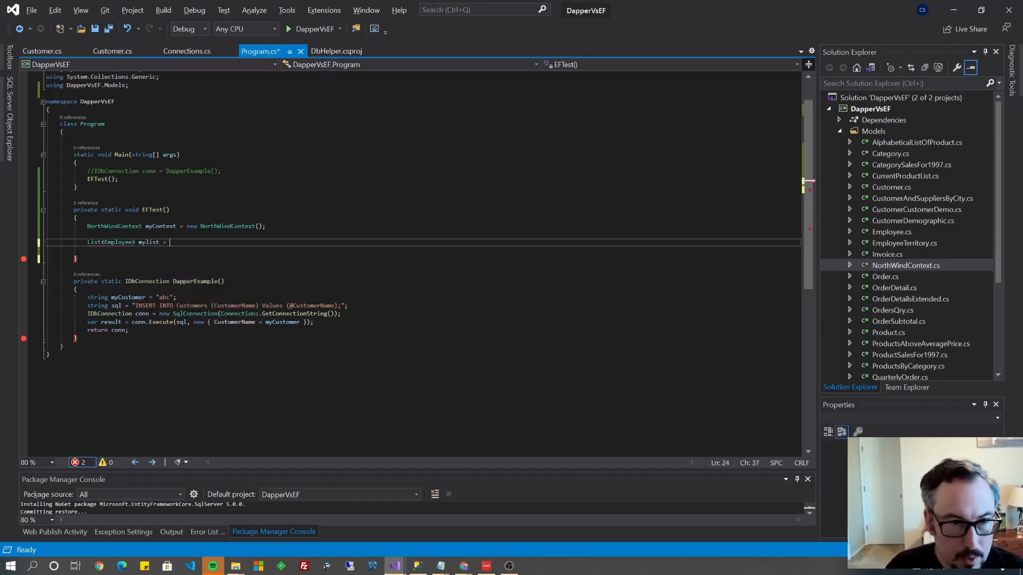
text(myContext)
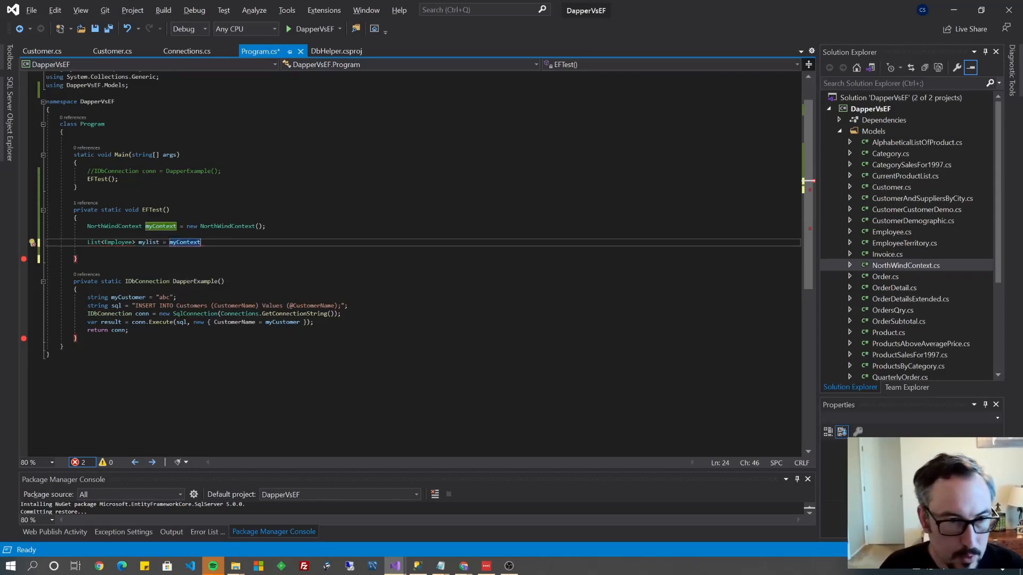
text(.em)
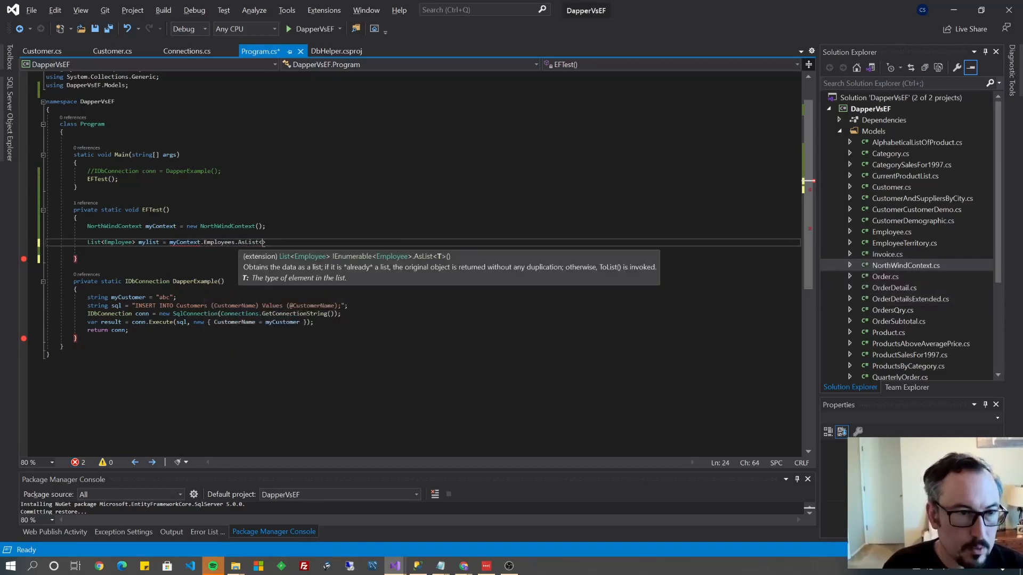
text(Employee)
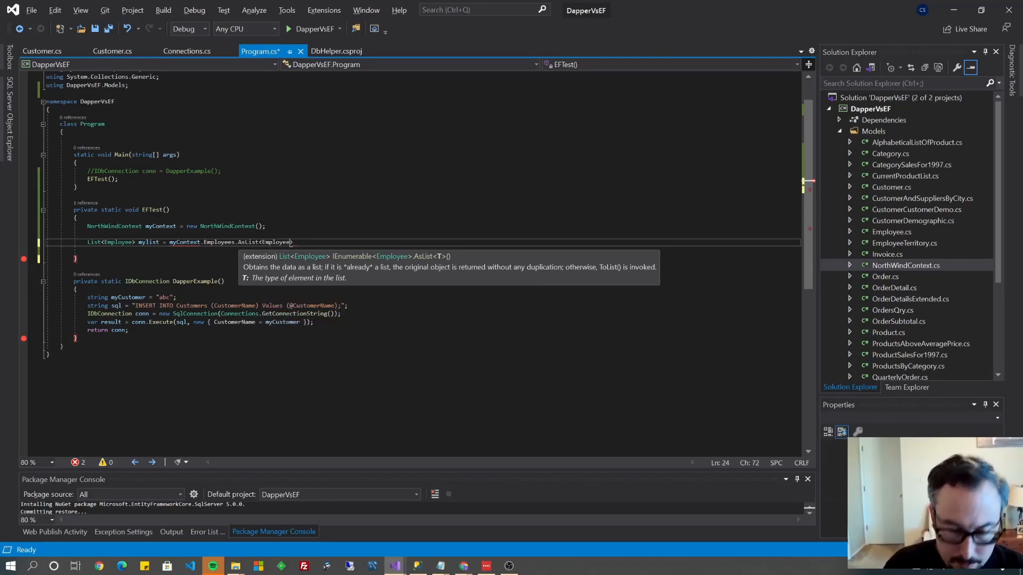
text(())
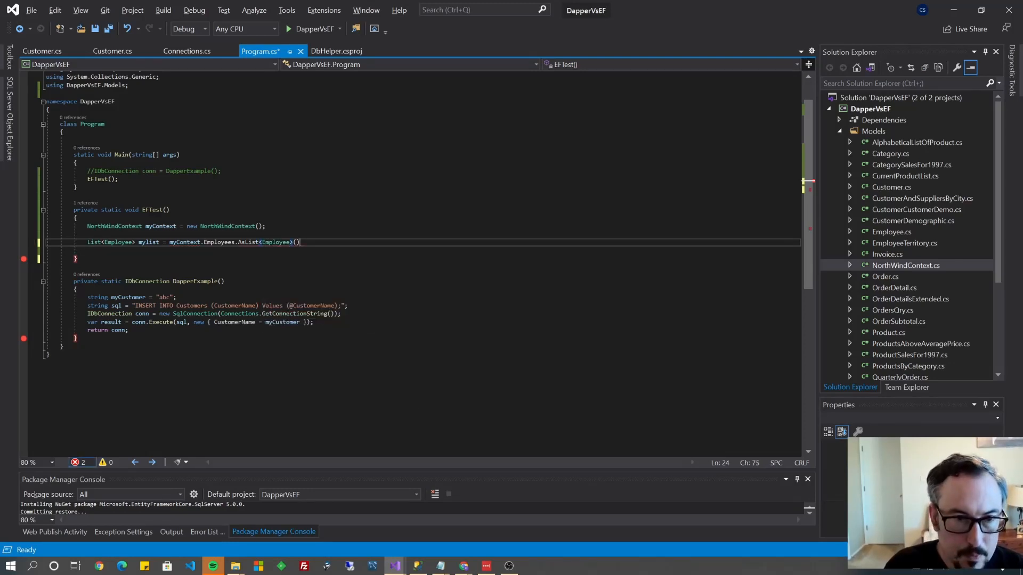
text(;)
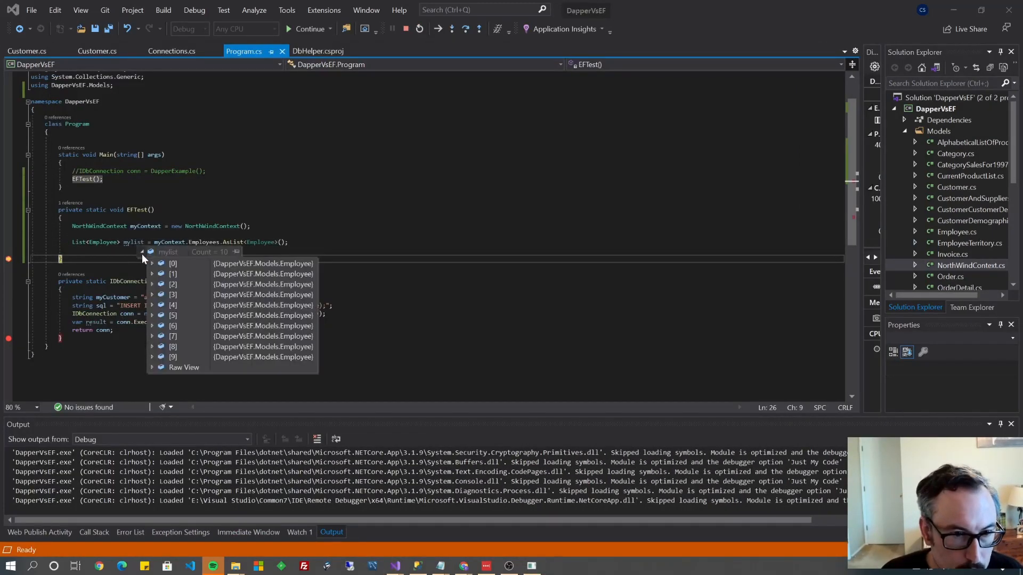
Expand the mylist data tip at the breakpoint to see its ten Employee entries
click(153, 263)
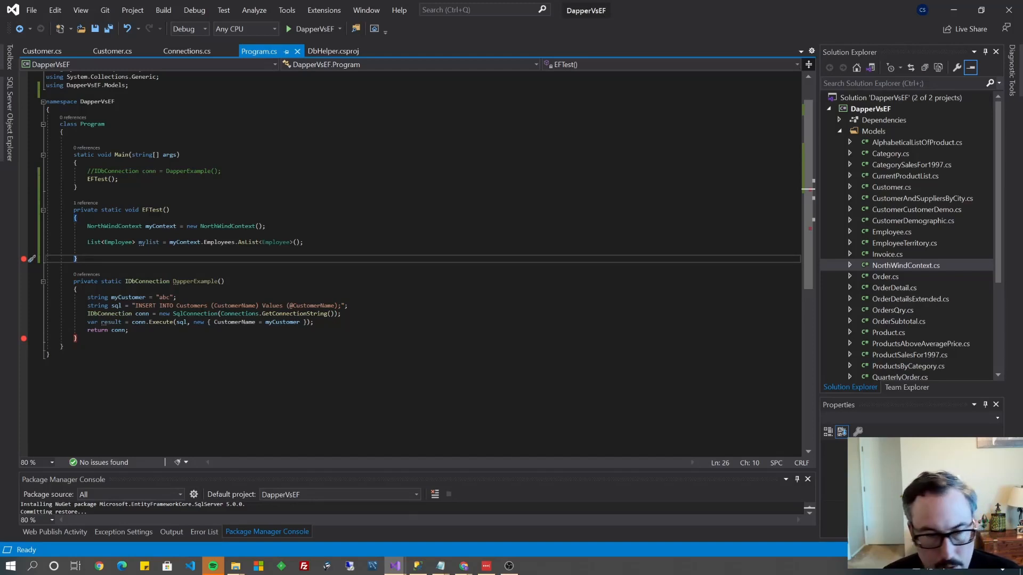
Place the cursor below mylist where the LINQ join query will be written
click(205, 532)
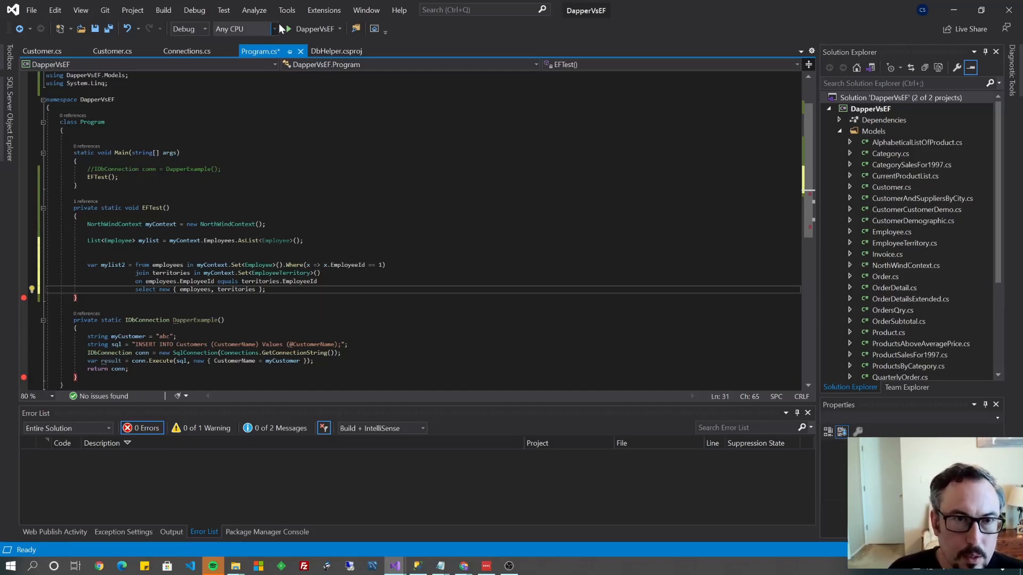
click(290, 28)
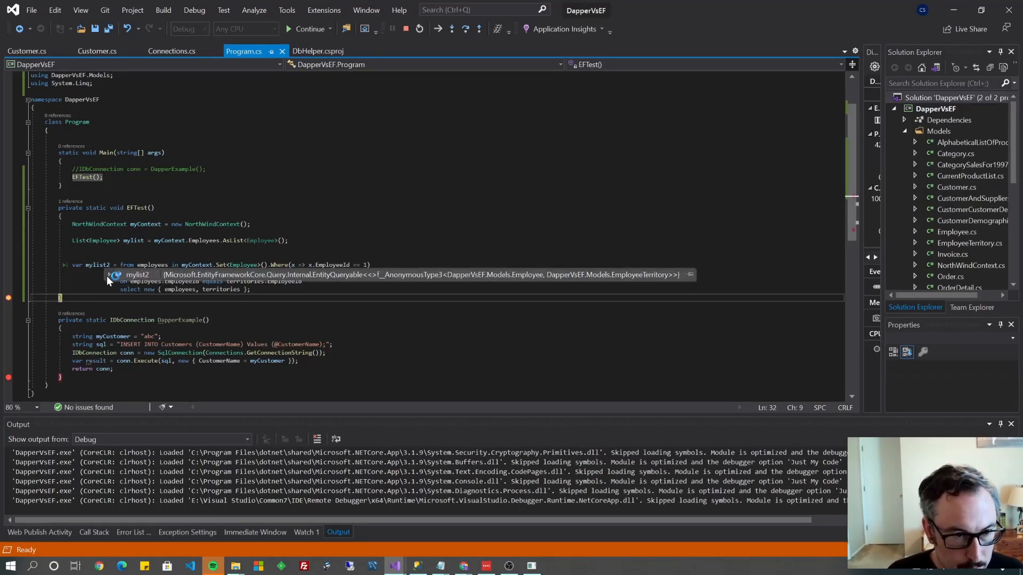
click(112, 275)
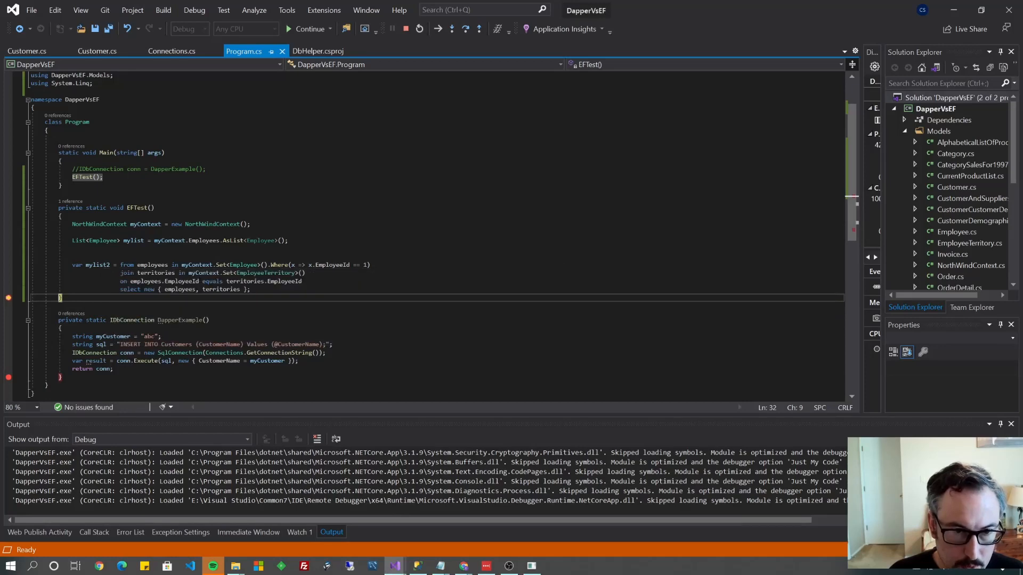
mouse_move(384, 48)
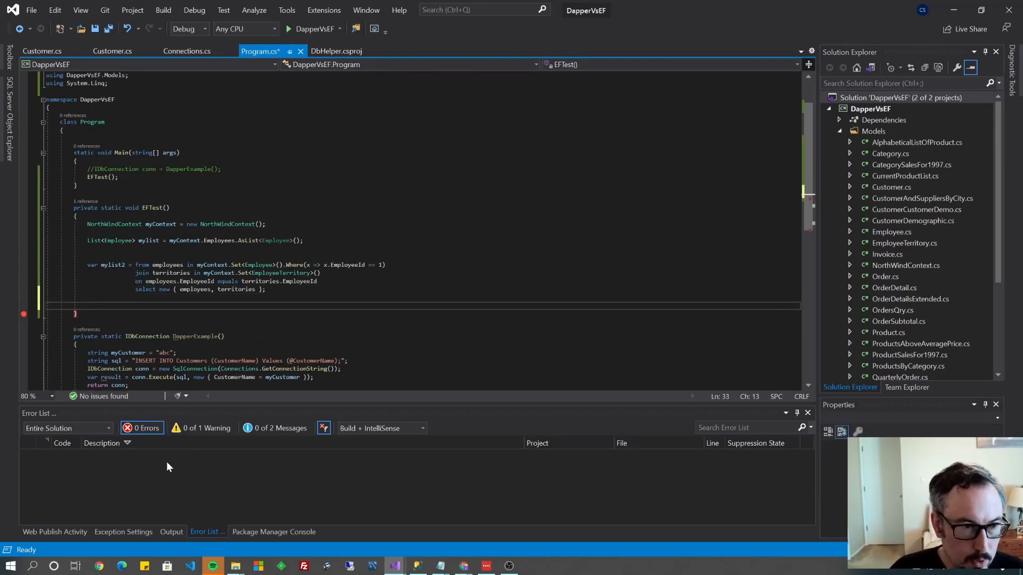
Materialize the join query with var mylist3 = mylist2.ToList();
text(var mylist3)
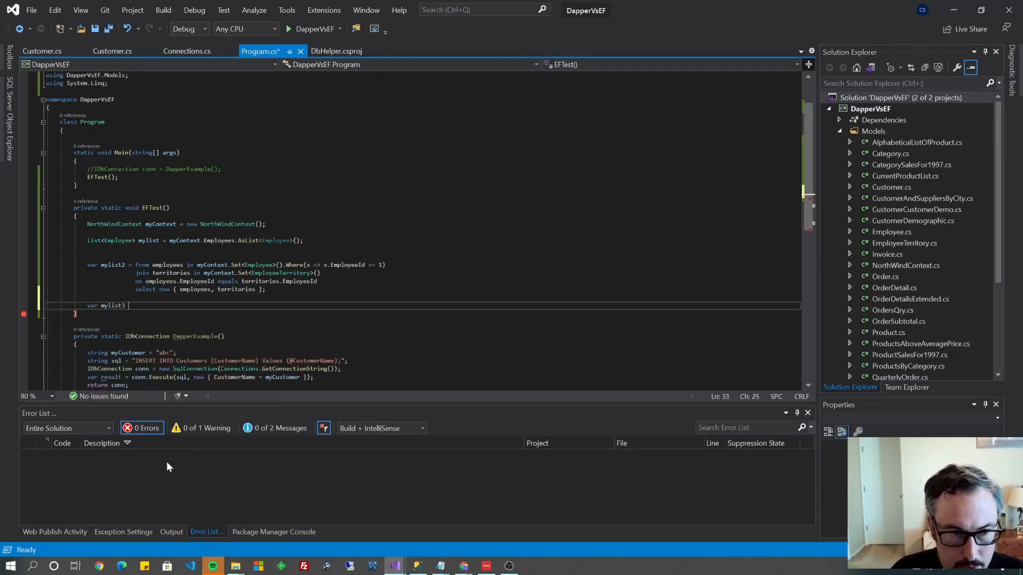
text(= m)
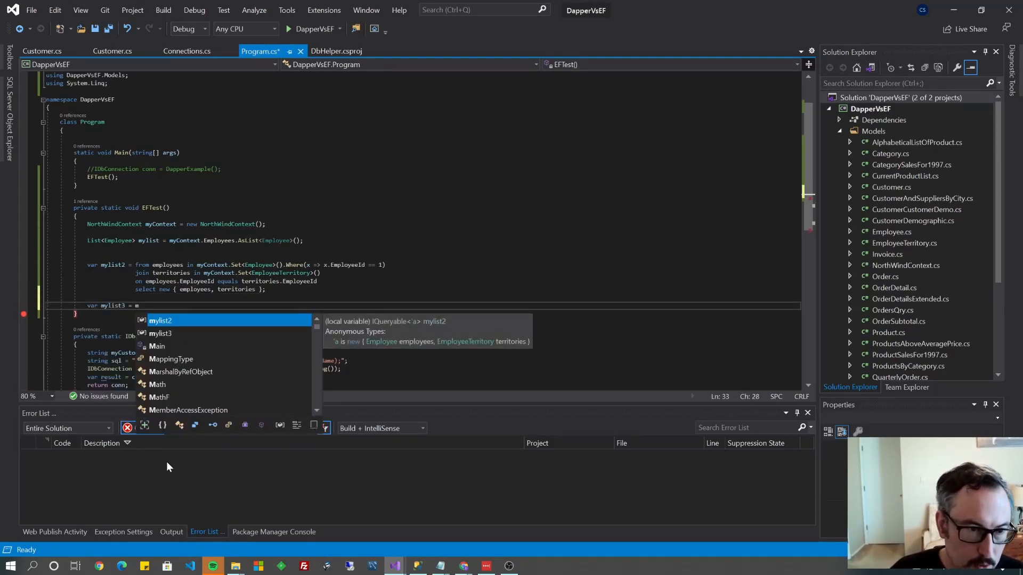
text(ylist2.ToList)
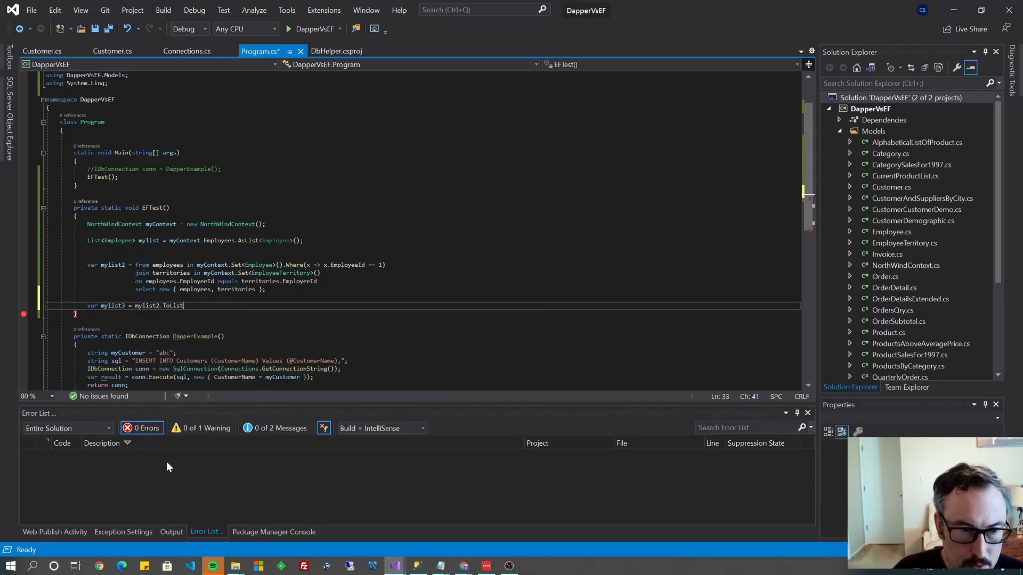
text(();)
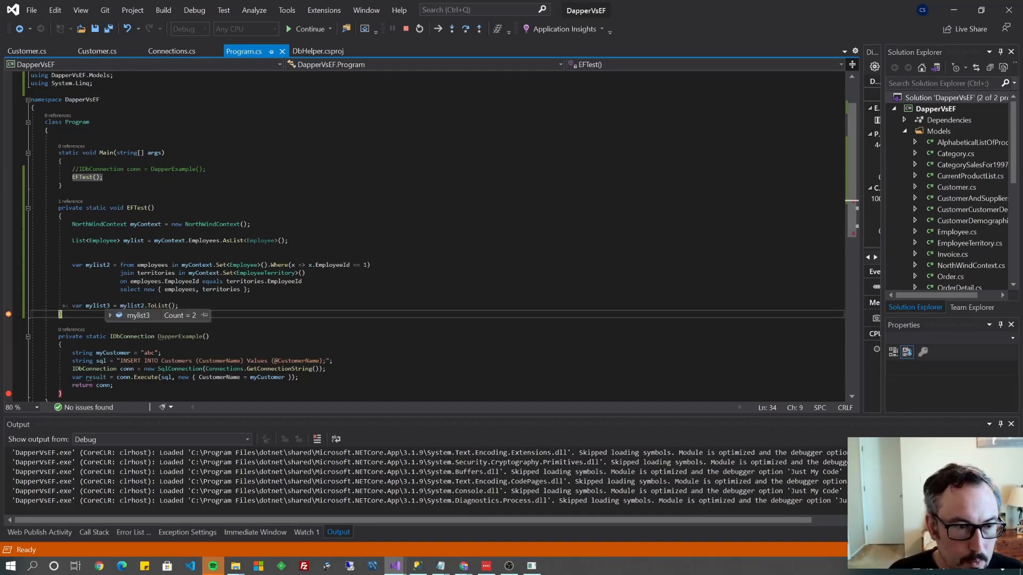
Inspect mylist3's two employee–territory pairs in the data tip, then end debugging
click(109, 316)
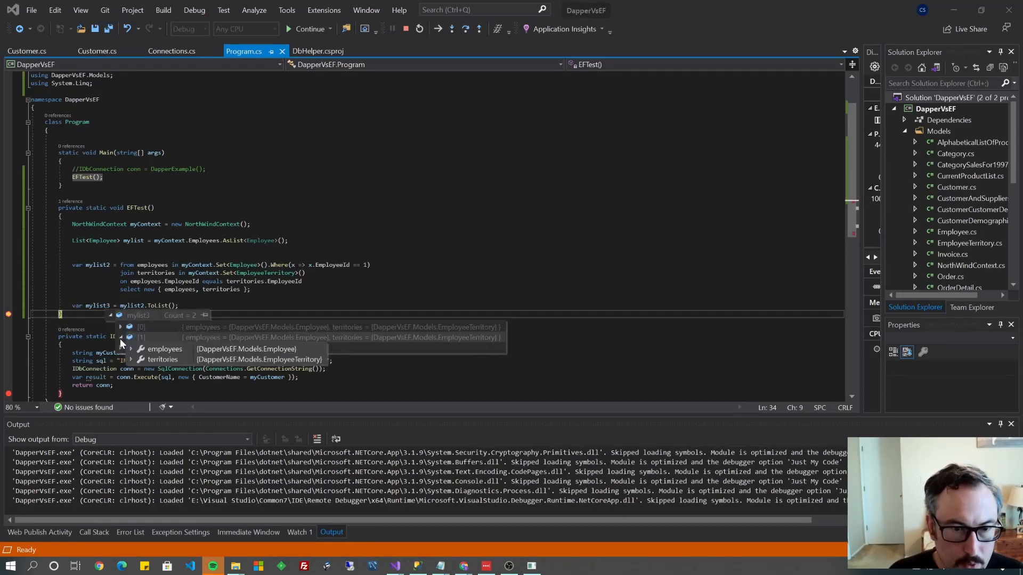
click(131, 348)
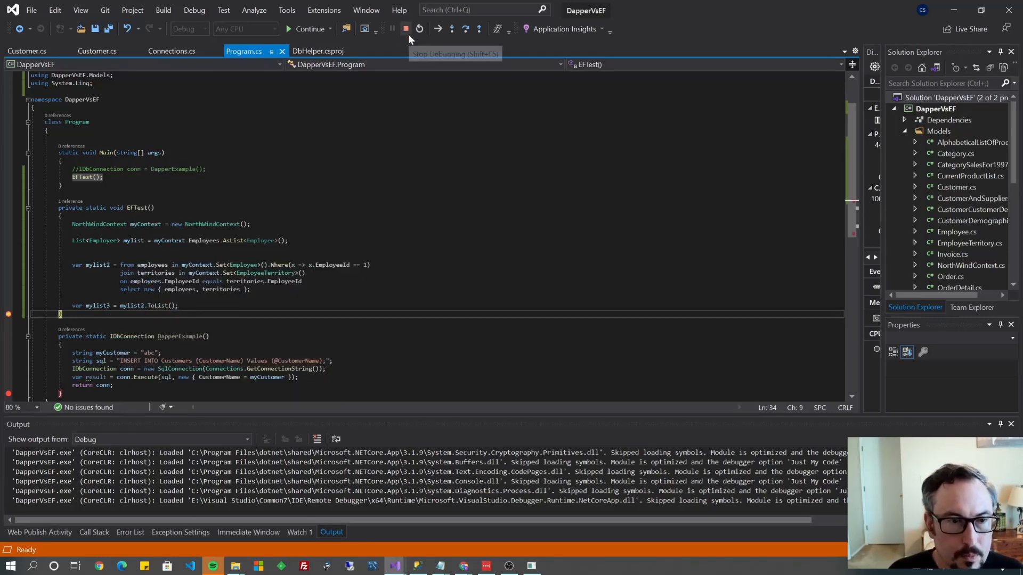
click(407, 29)
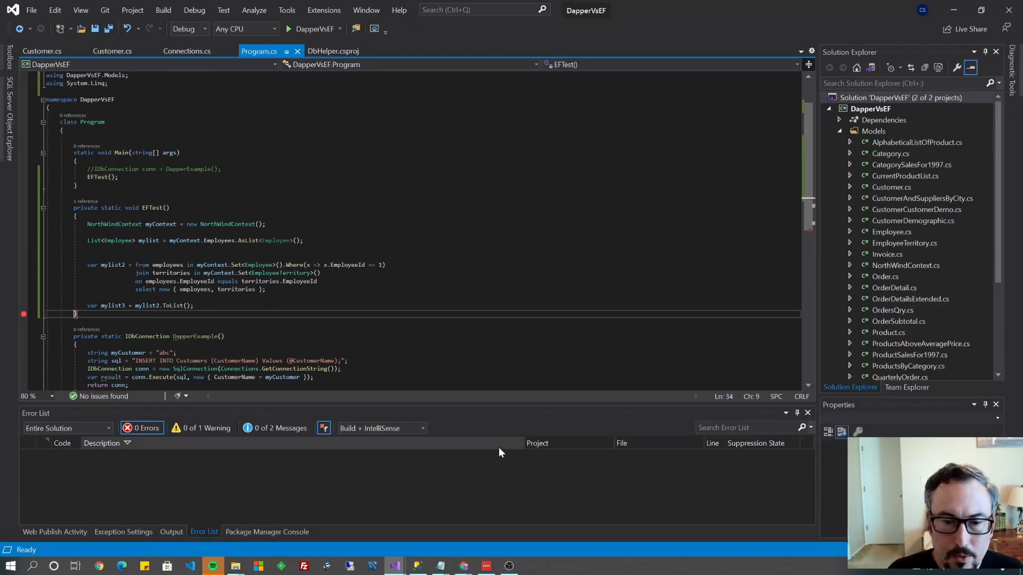
mouse_move(494, 446)
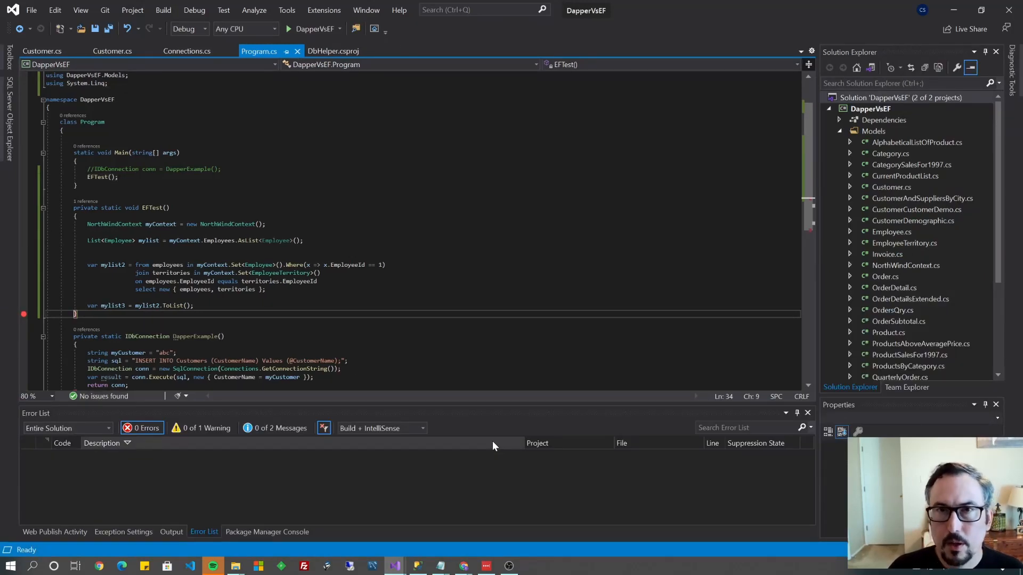